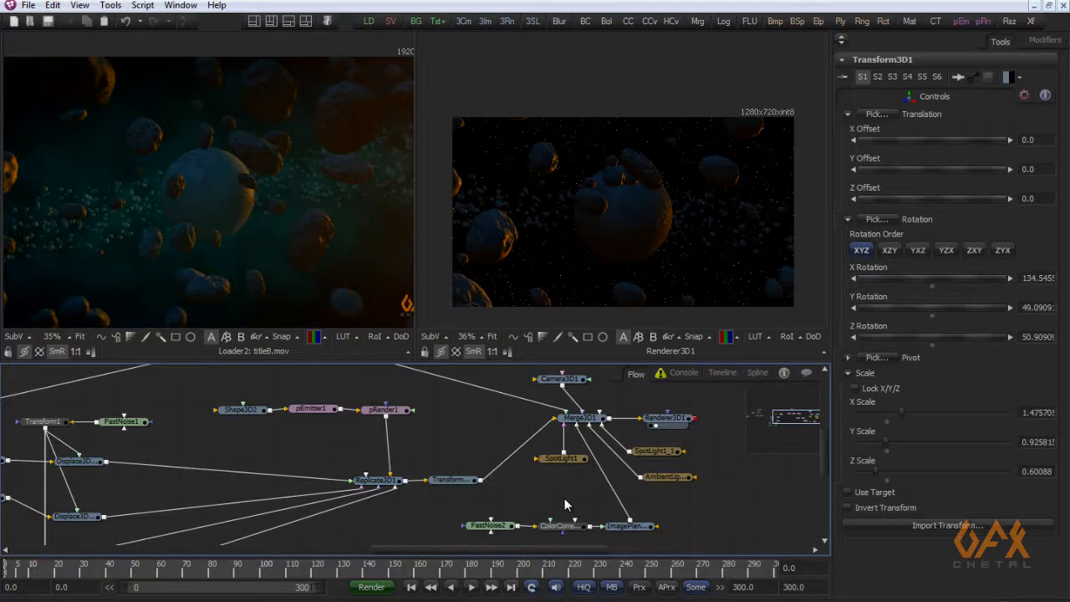
mouse_move(662, 230)
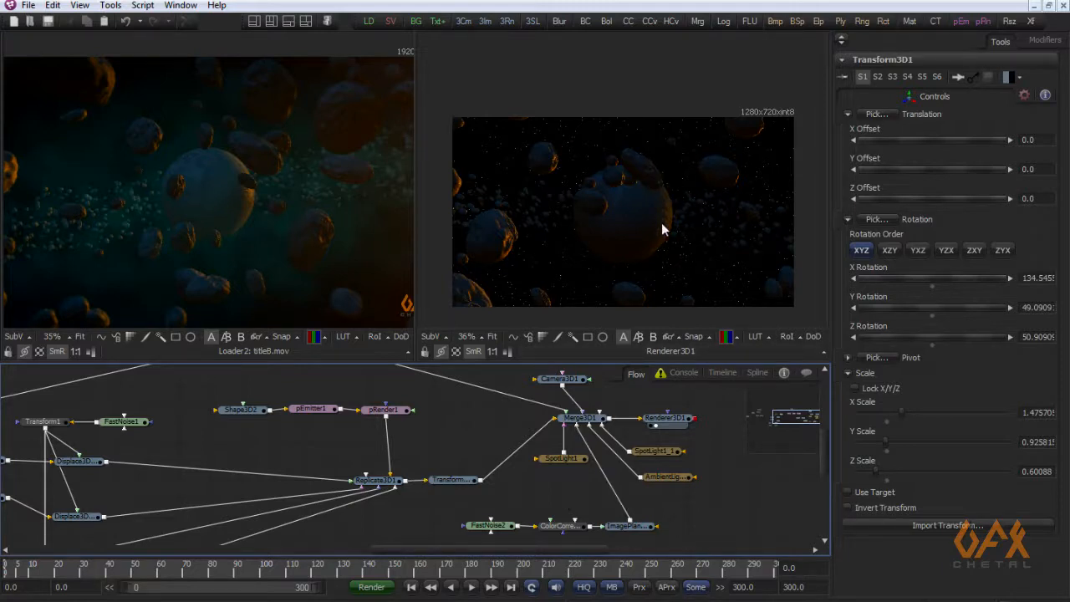
mouse_move(623, 132)
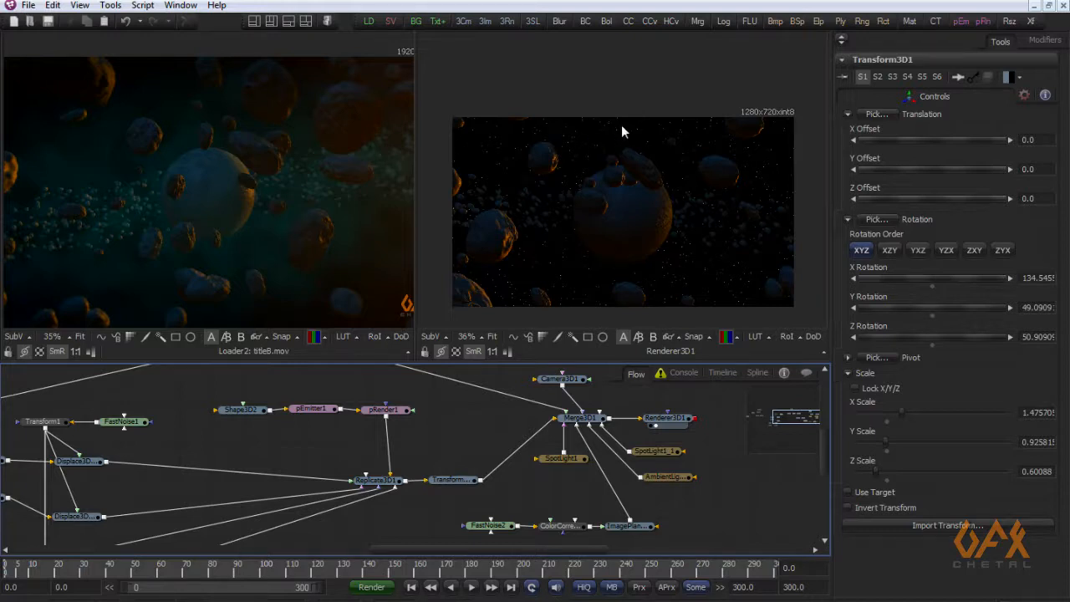
mouse_move(546, 156)
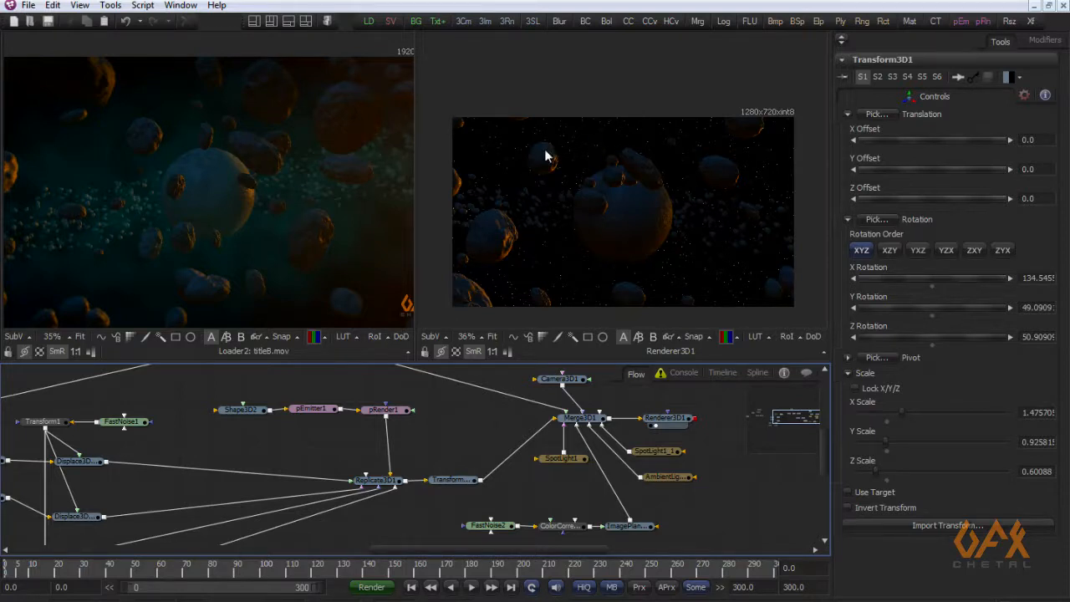
mouse_move(515, 176)
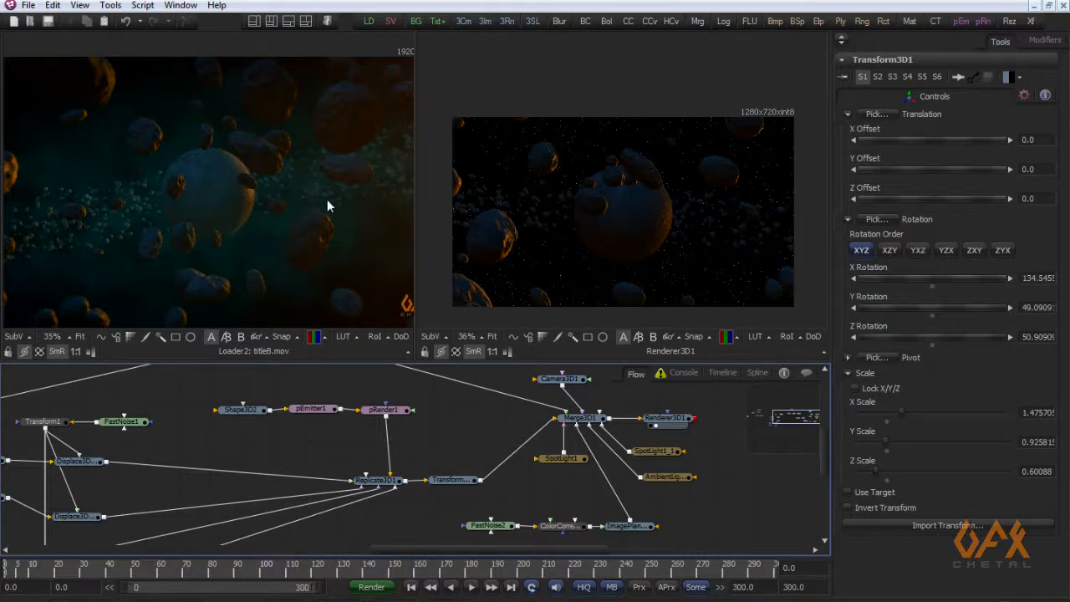
mouse_move(303, 167)
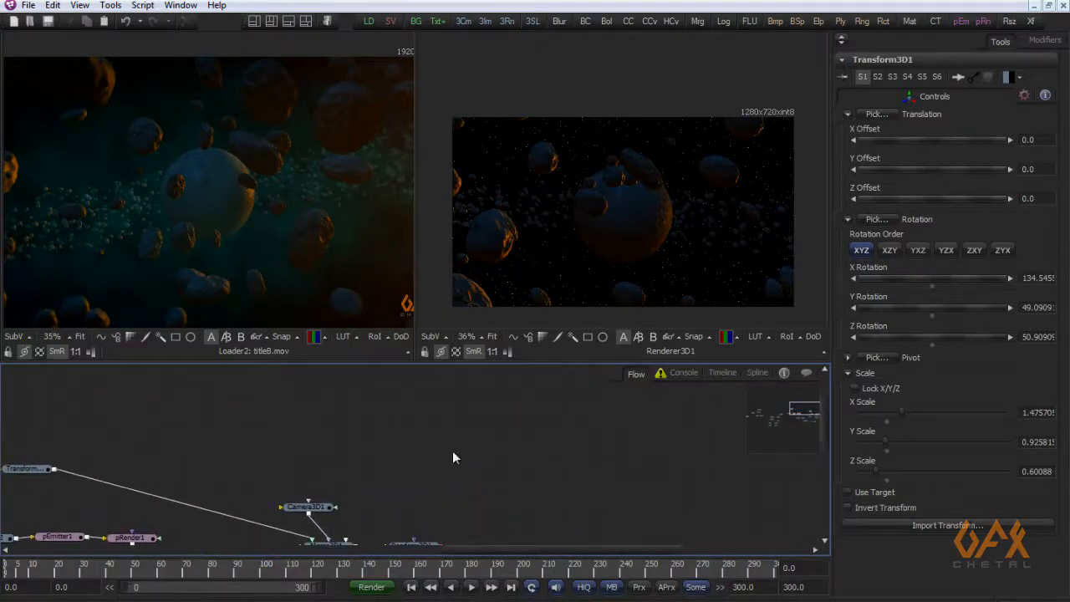
Add a FastNoise node with Color 2 set to dark blue (G 0.15, B 0.31).
click(109, 5)
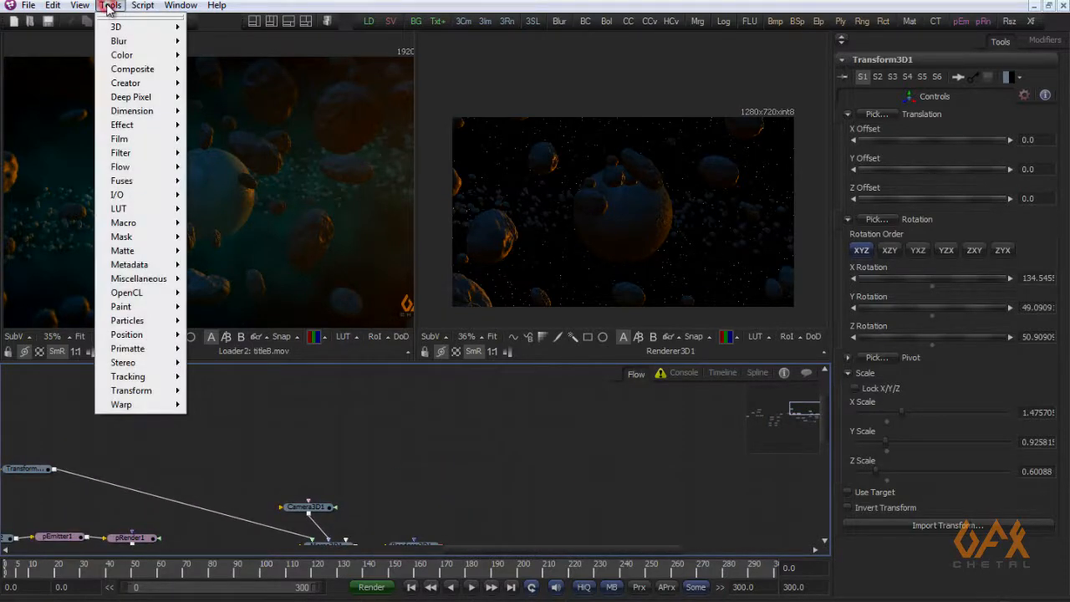
mouse_move(126, 83)
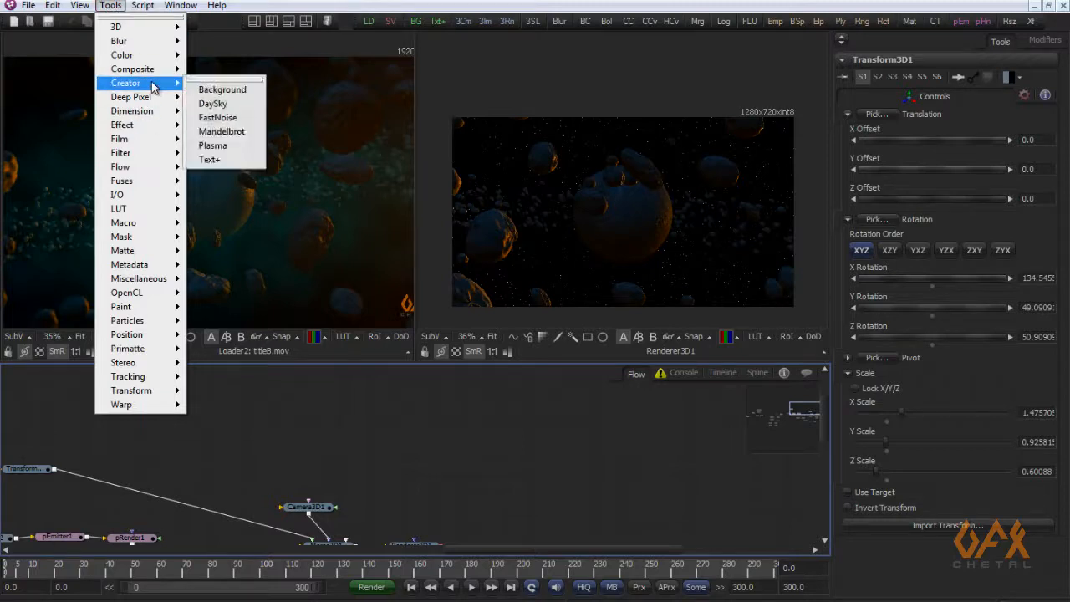
mouse_move(213, 103)
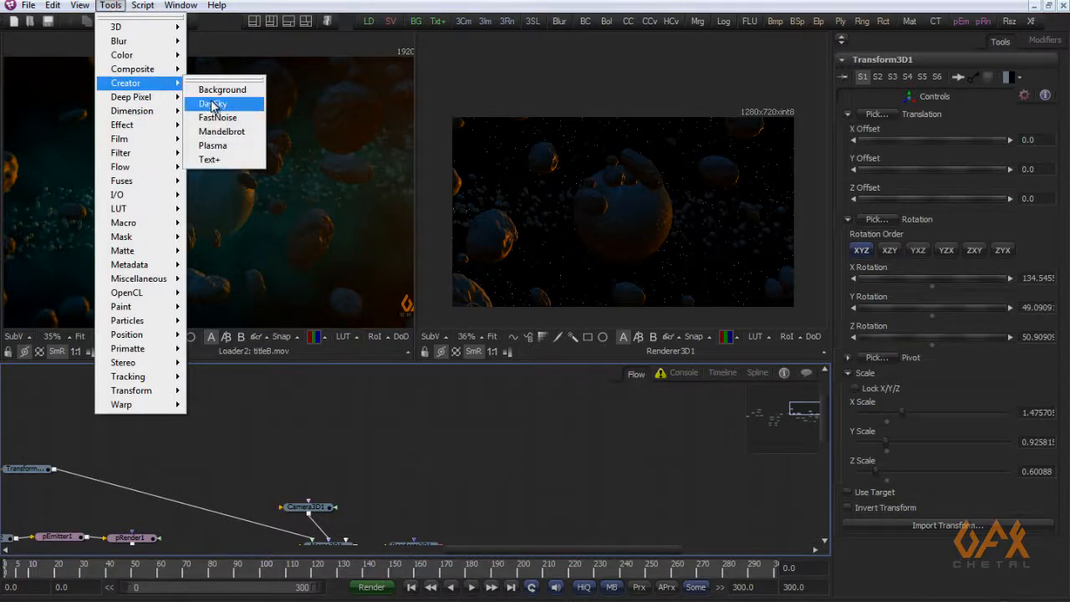
click(218, 103)
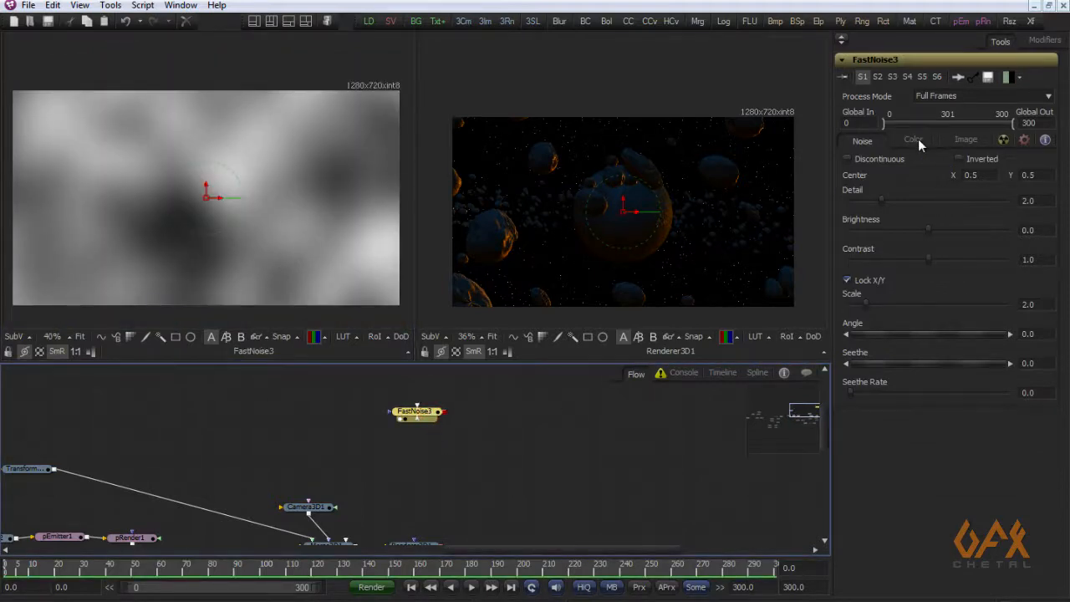
click(913, 141)
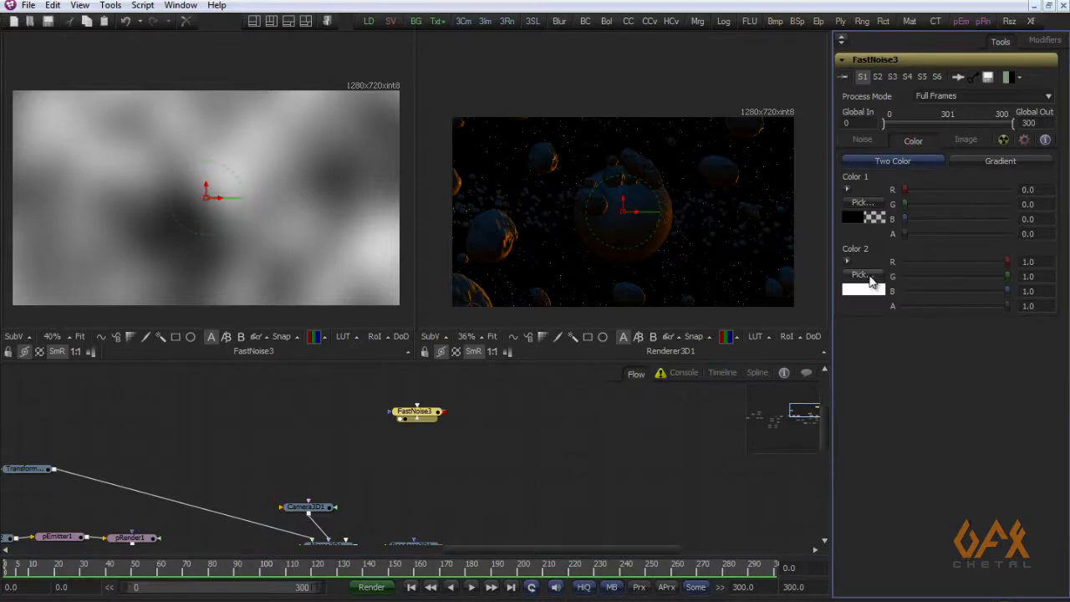
click(864, 289)
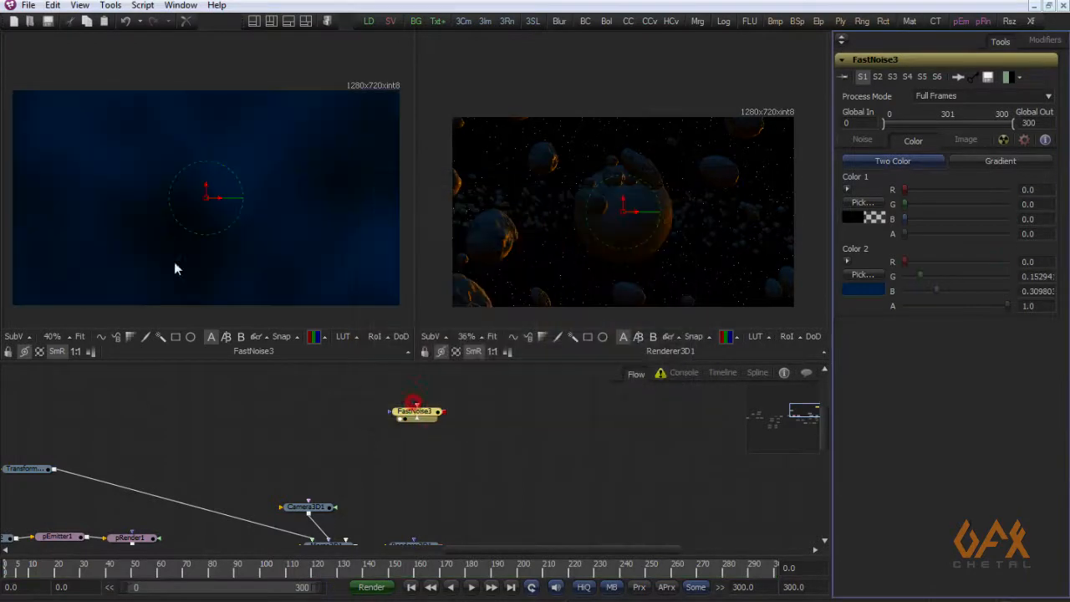
drag(415, 410, 462, 432)
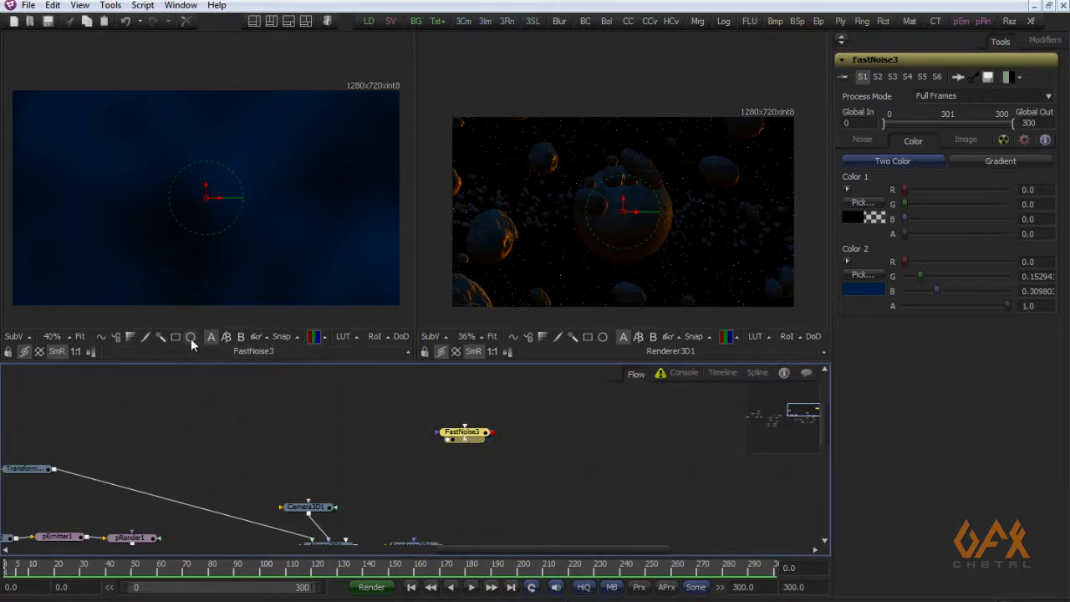
Add Ellipse1 as a mask on FastNoise3 and increase its Soft Edge.
click(191, 336)
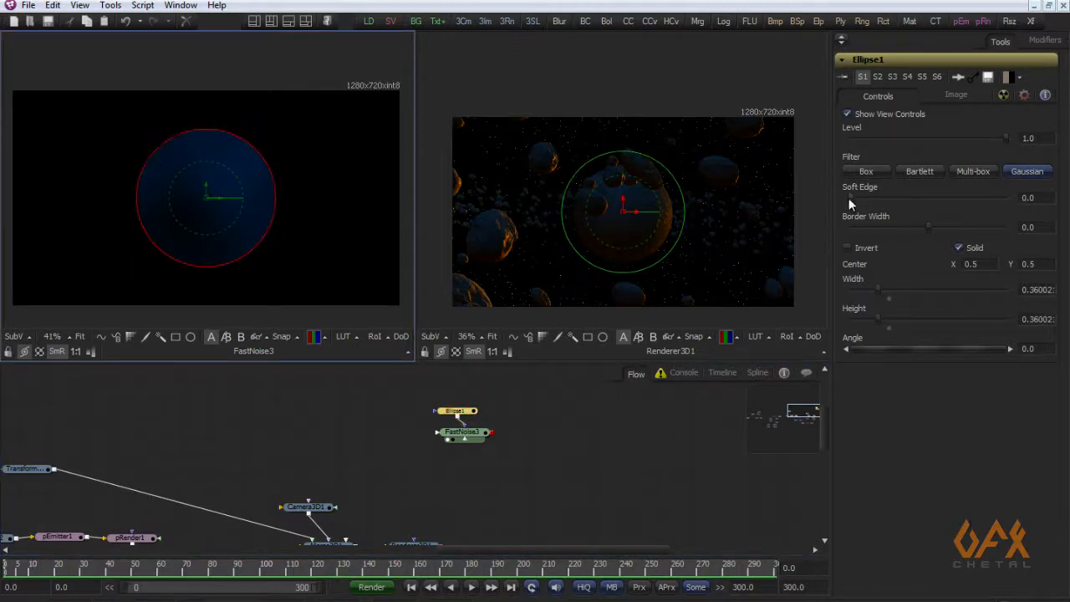
drag(876, 206, 884, 207)
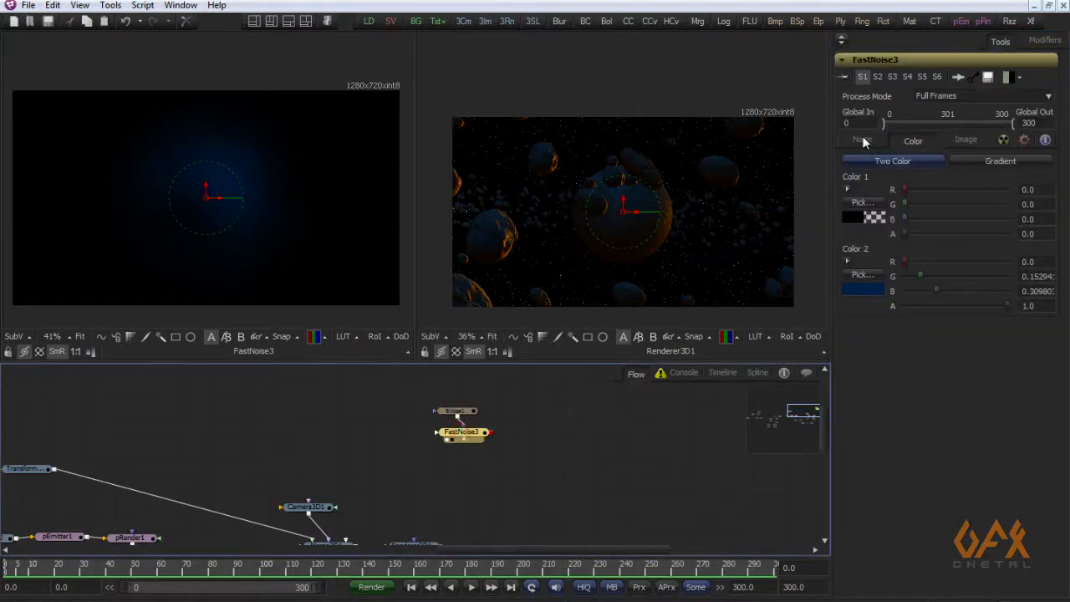
Drag FastNoise3's Scale to about 5.90 and Detail to about 3.24.
click(862, 140)
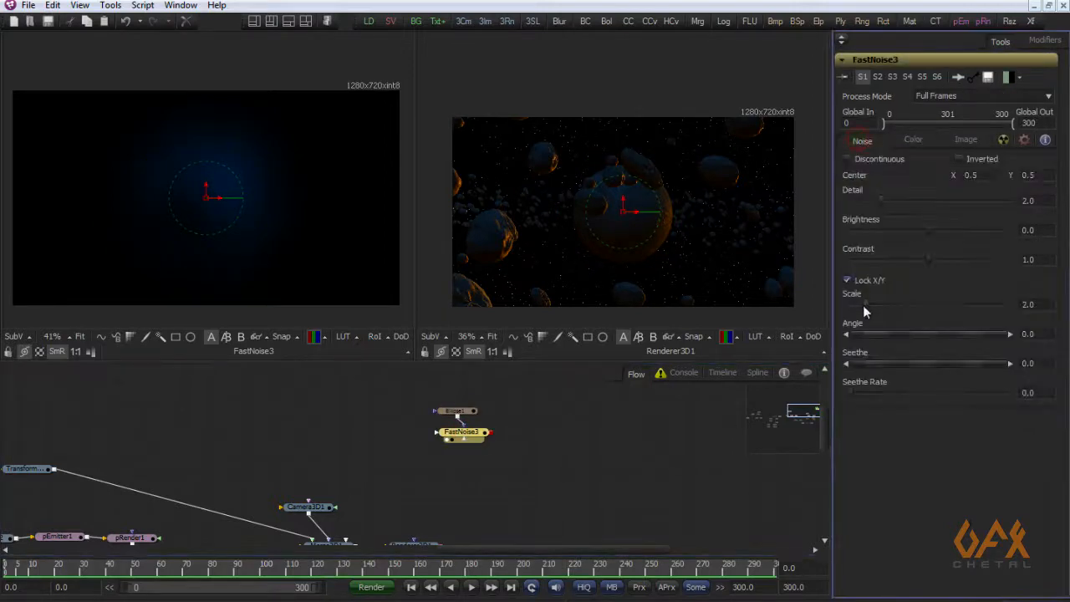
drag(882, 312, 865, 313)
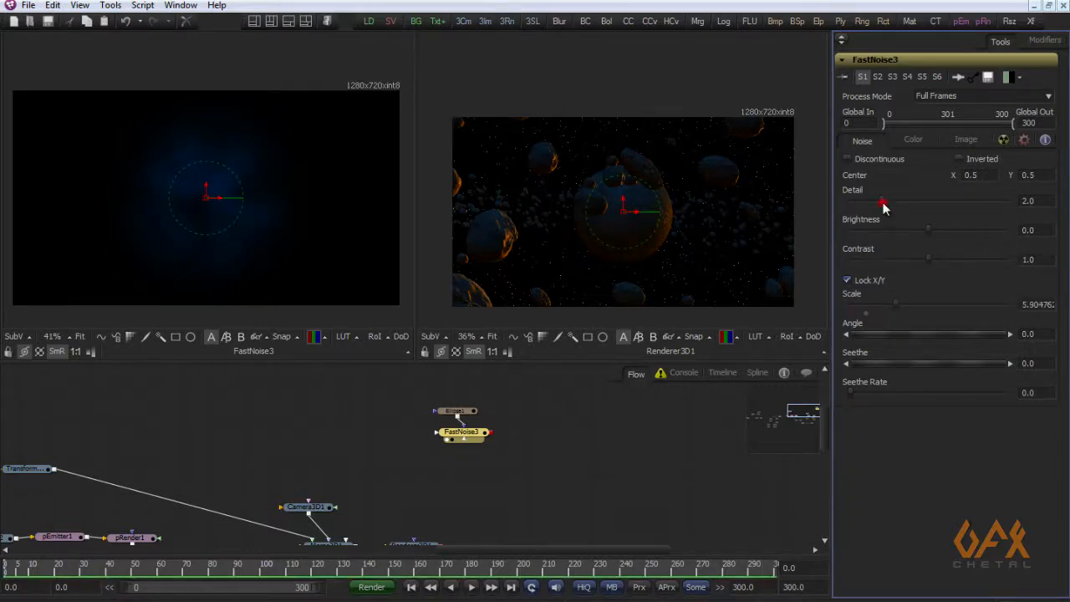
drag(883, 206, 901, 206)
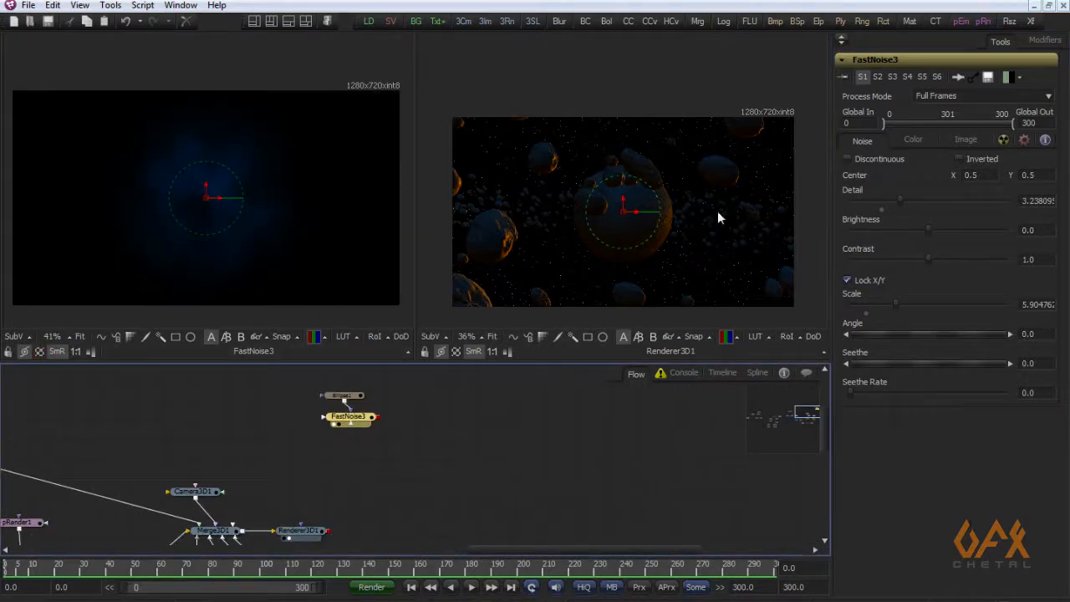
click(342, 416)
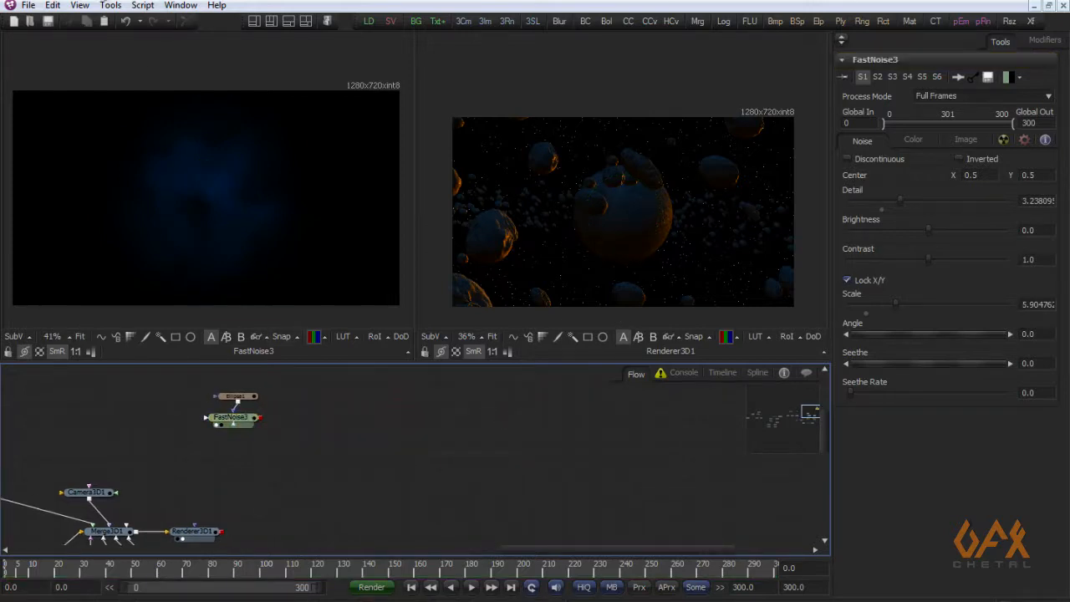
Add pEmitter2 from Particles, then a pRender node connected after it.
click(110, 5)
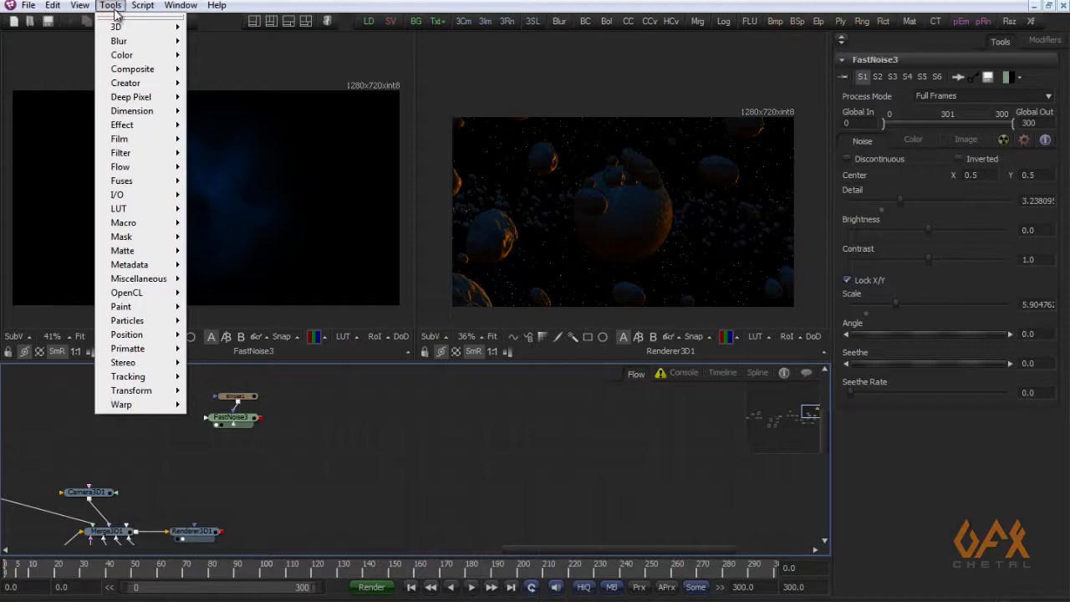
mouse_move(127, 320)
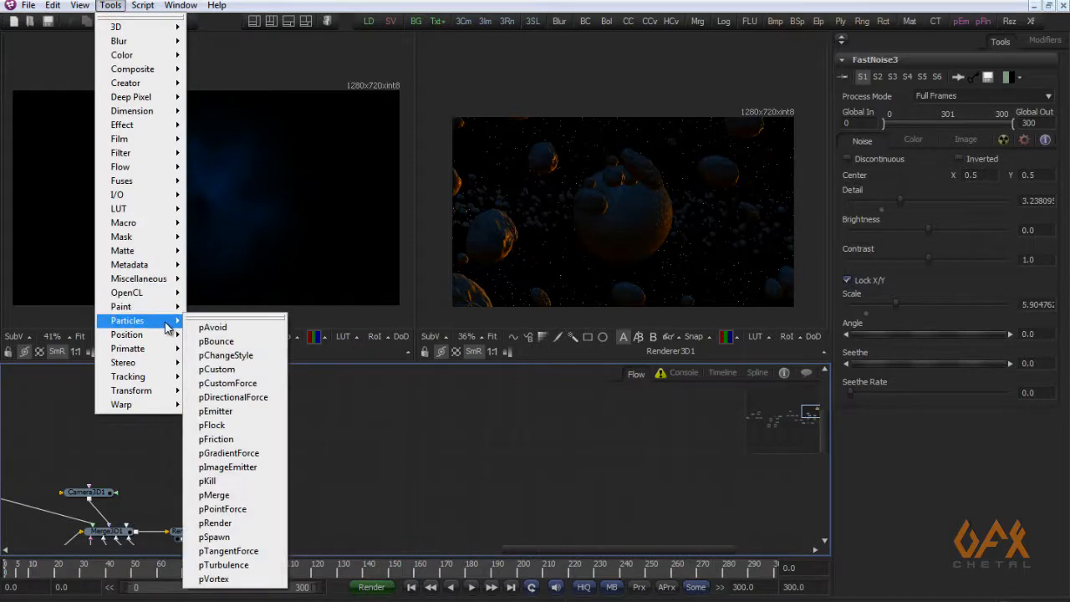
click(215, 410)
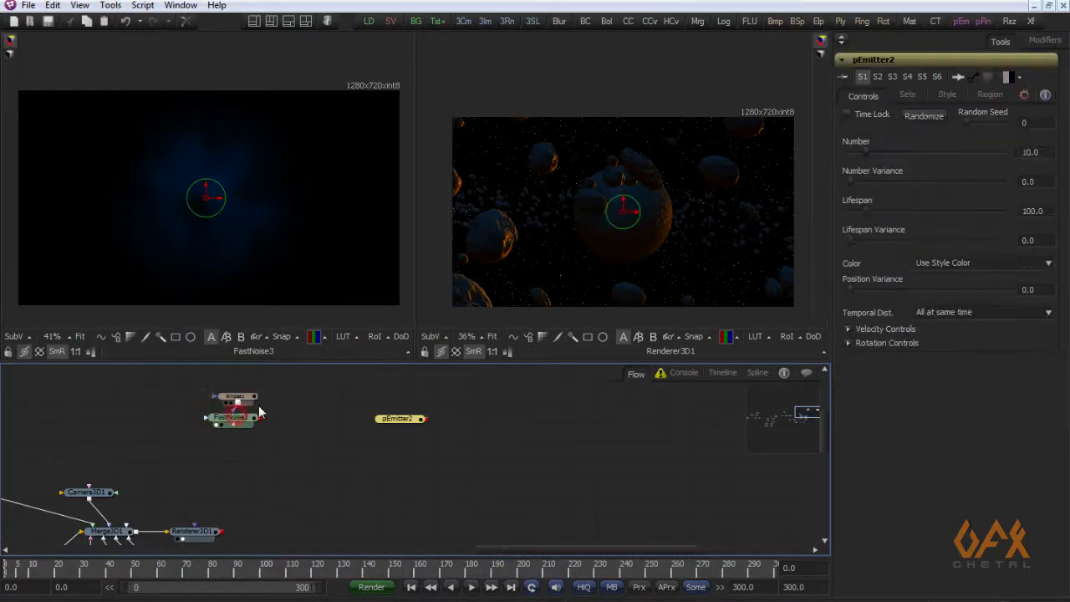
drag(397, 418, 347, 436)
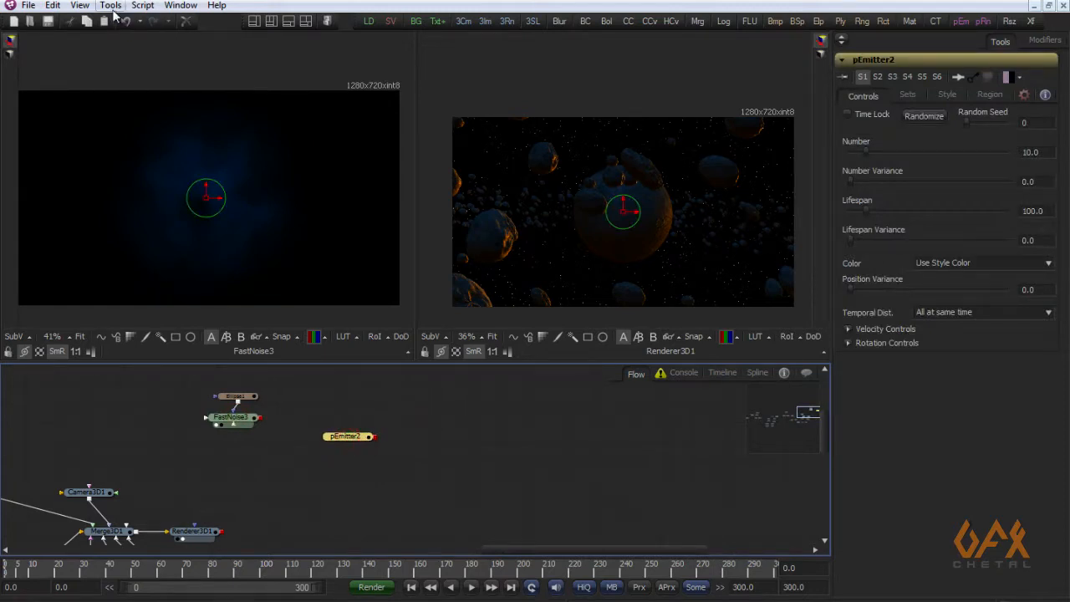
click(110, 5)
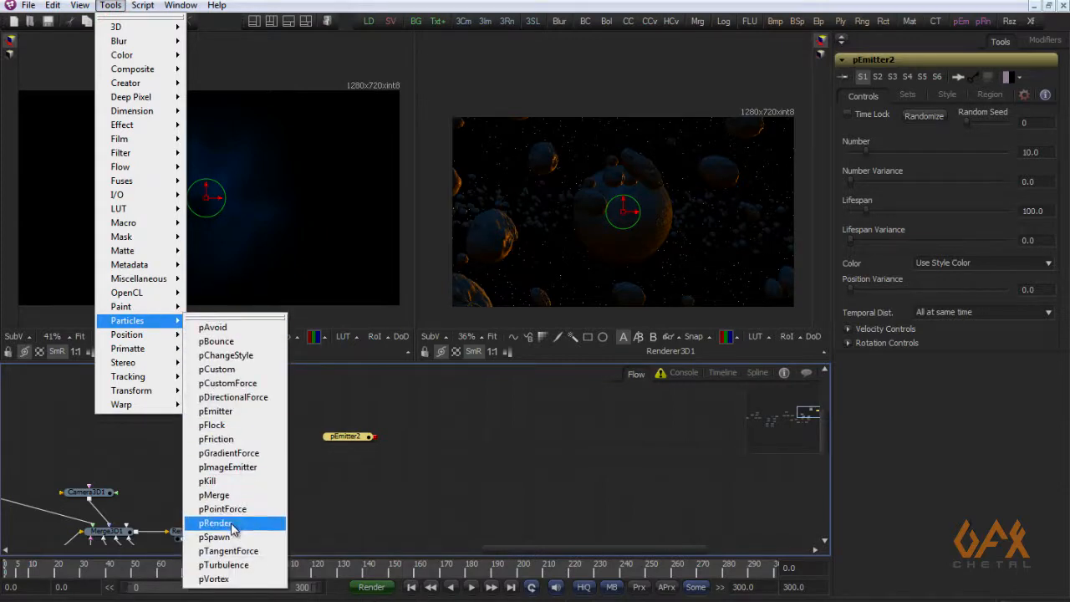
click(216, 523)
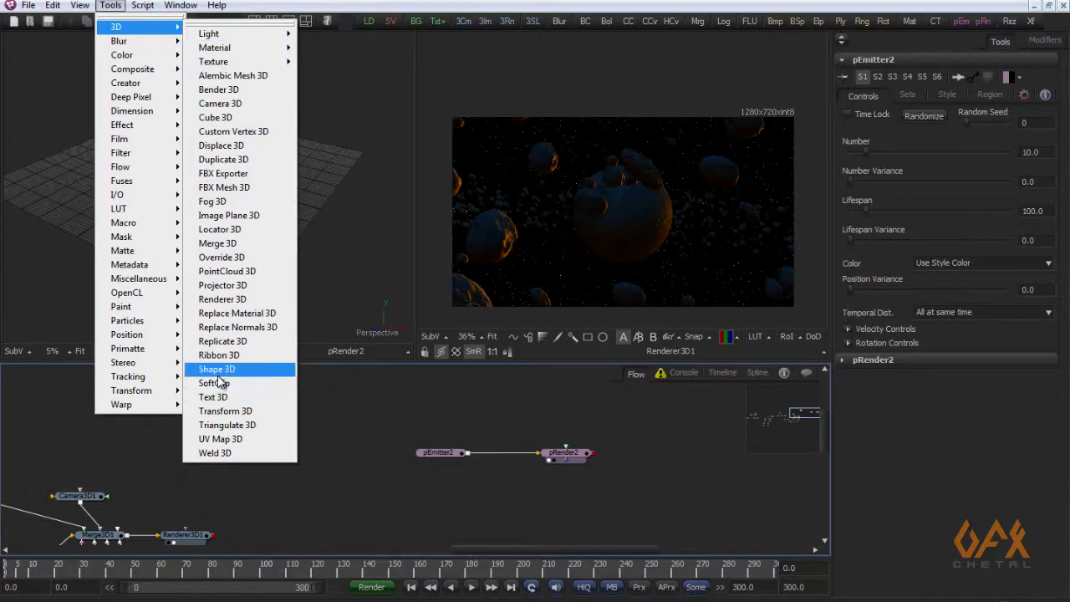
Add a Shape3D sphere, unlock XYZ scaling and set Y Scale to about 0.28.
click(216, 369)
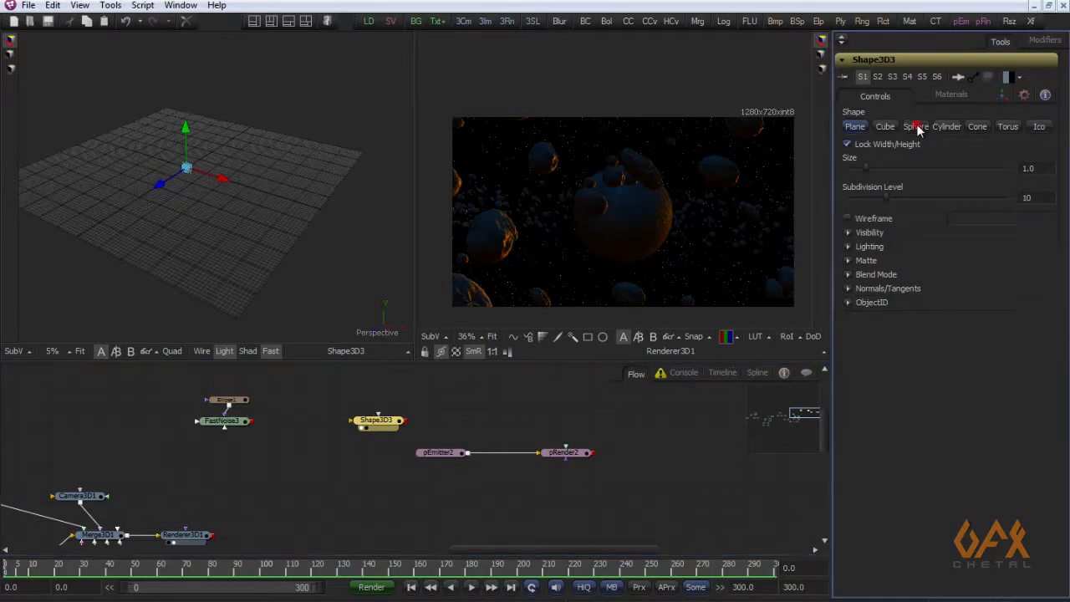
click(915, 126)
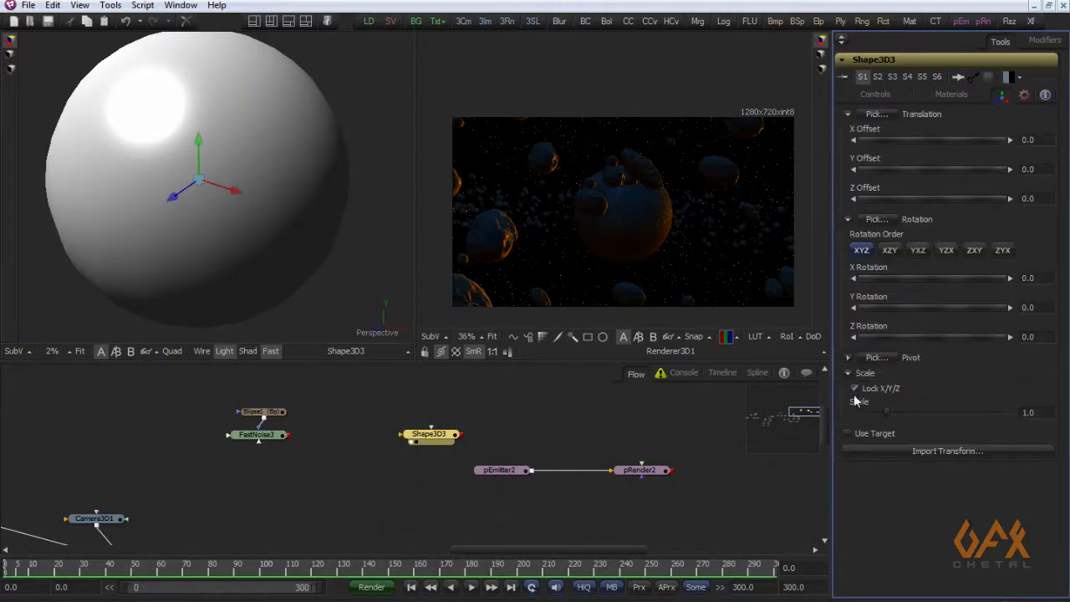
click(854, 388)
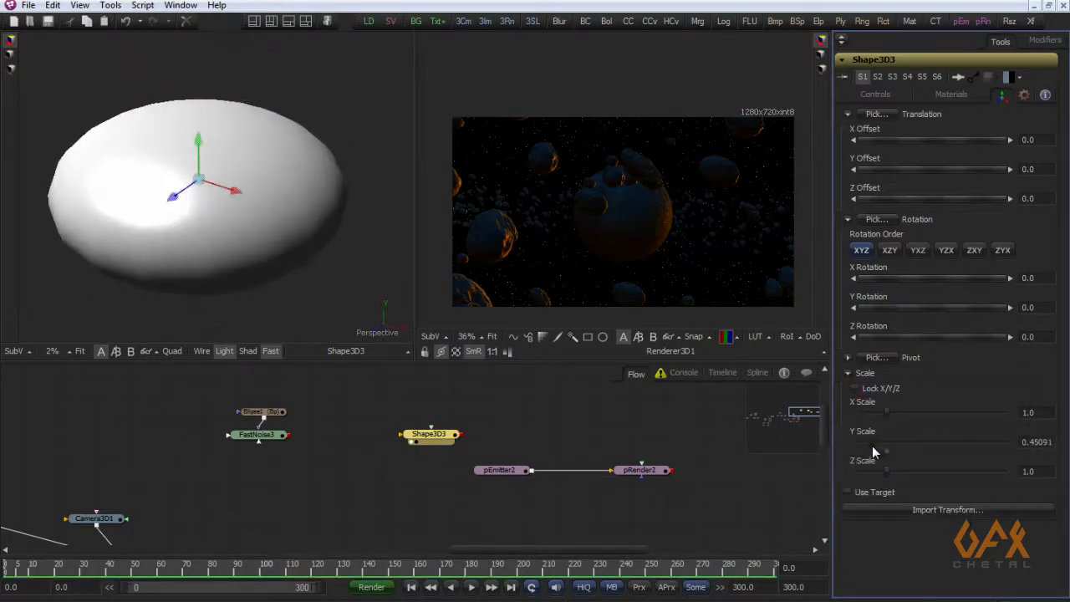
drag(887, 441, 874, 451)
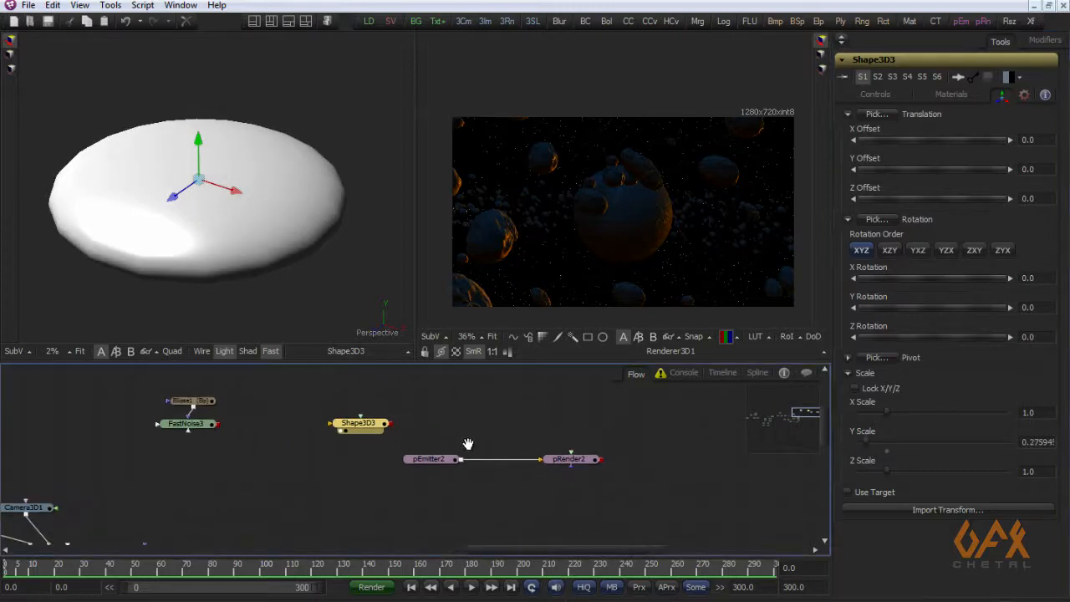
Connect the flattened Shape3D sphere into pEmitter2 and reselect the emitter.
click(429, 458)
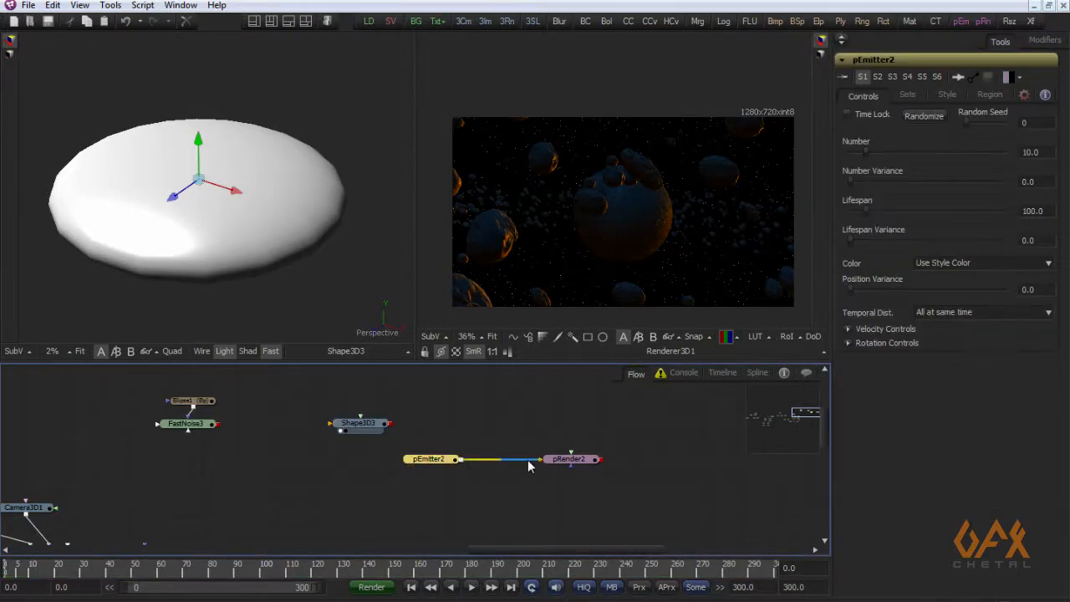
click(429, 458)
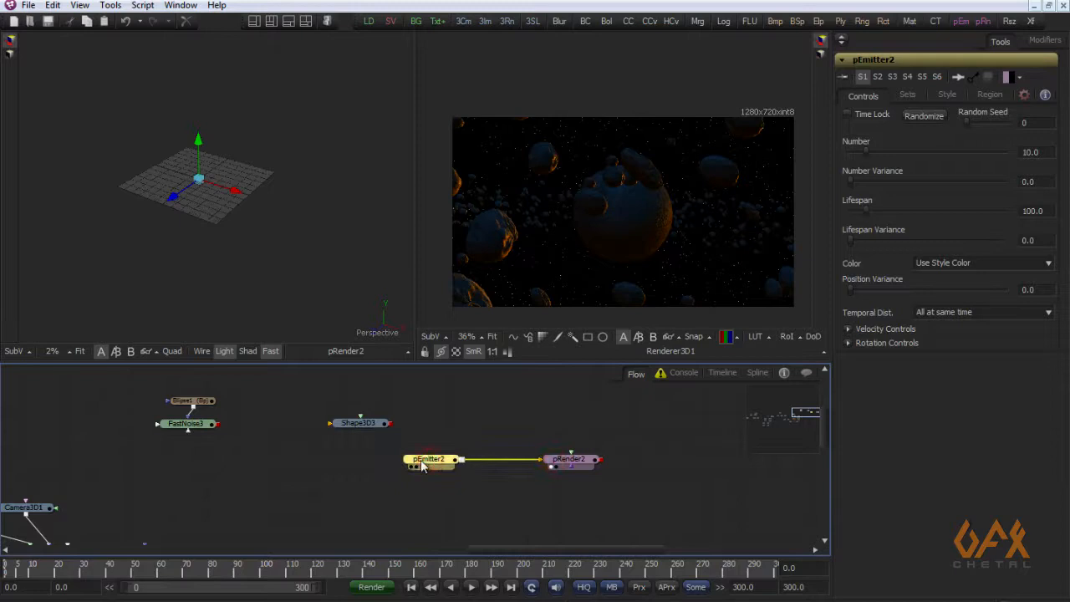
click(989, 95)
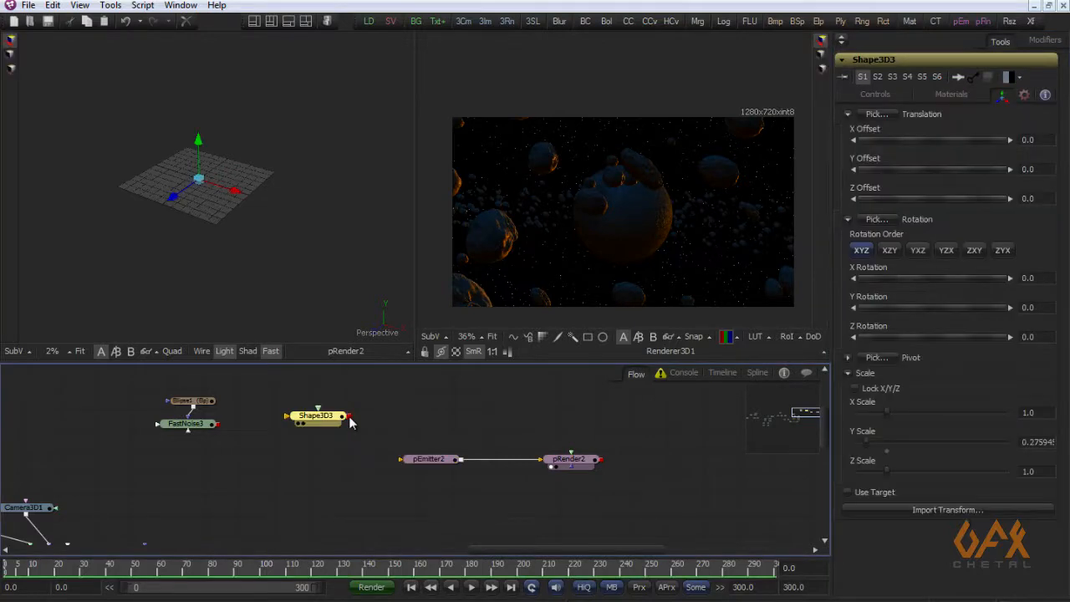
drag(343, 415, 410, 460)
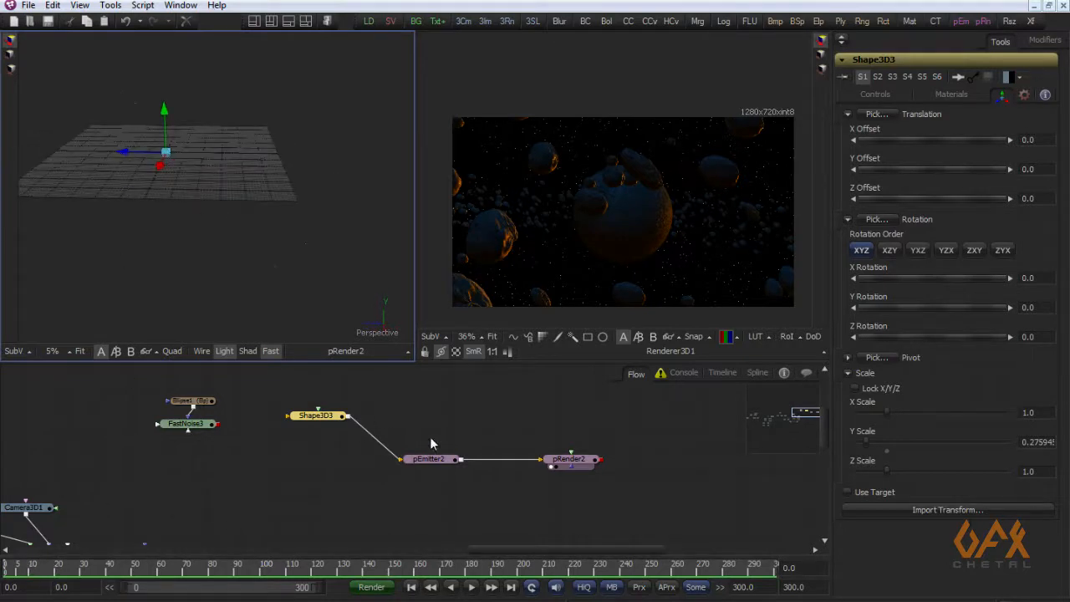
click(428, 458)
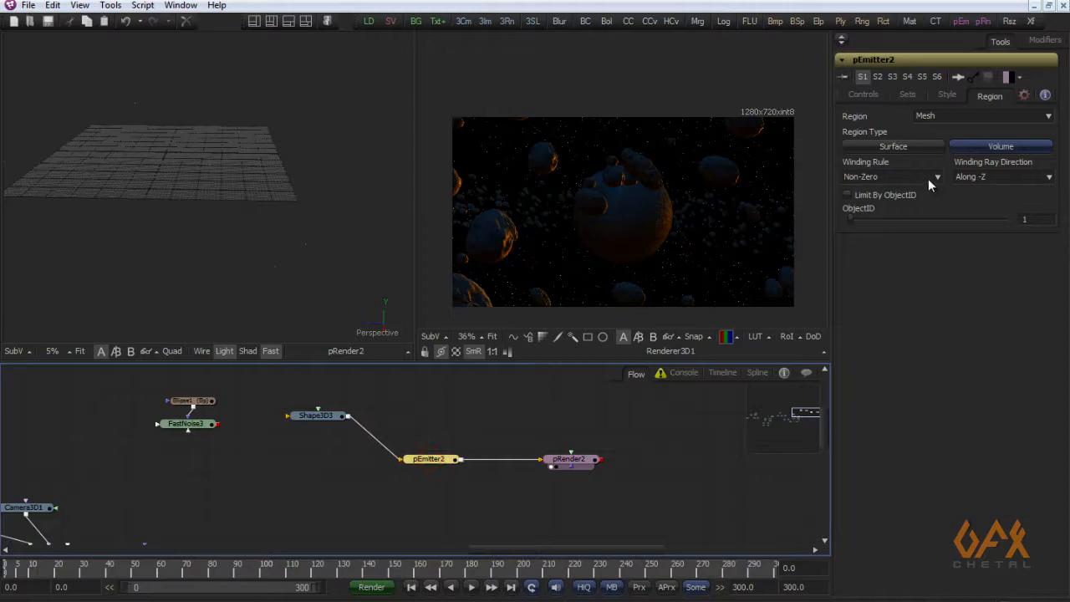
Set pEmitter2 Number to 1000 and Lifespan to 350, then animate Number.
click(863, 95)
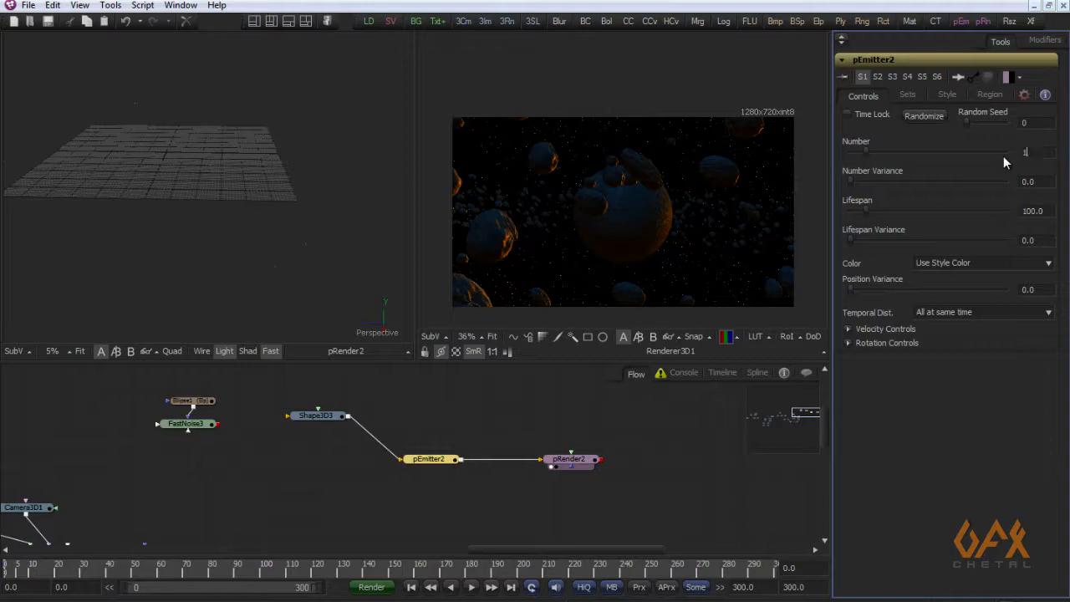
text(1000)
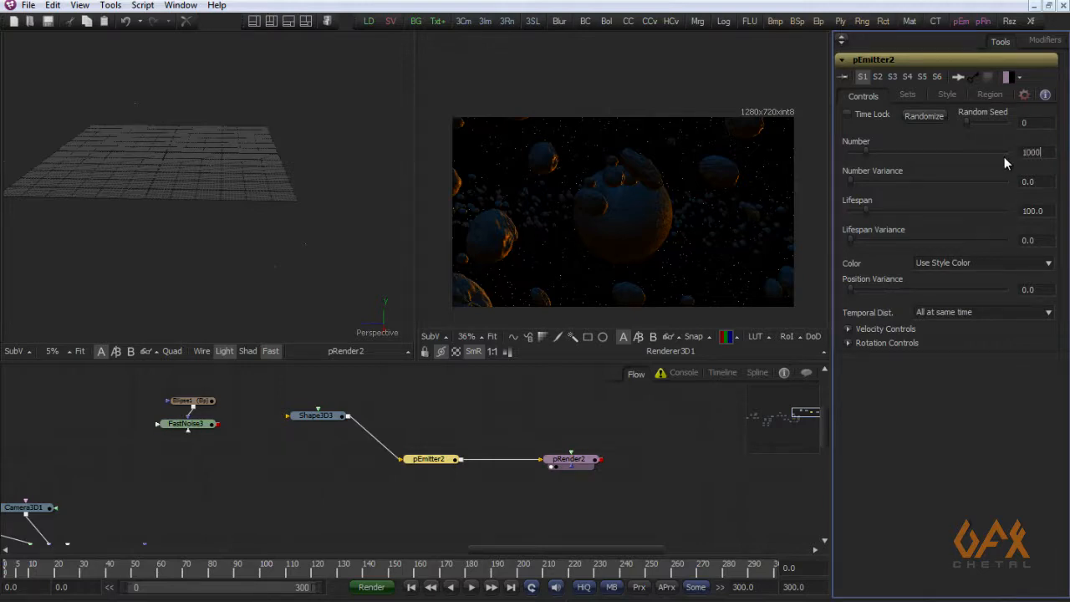
click(1028, 182)
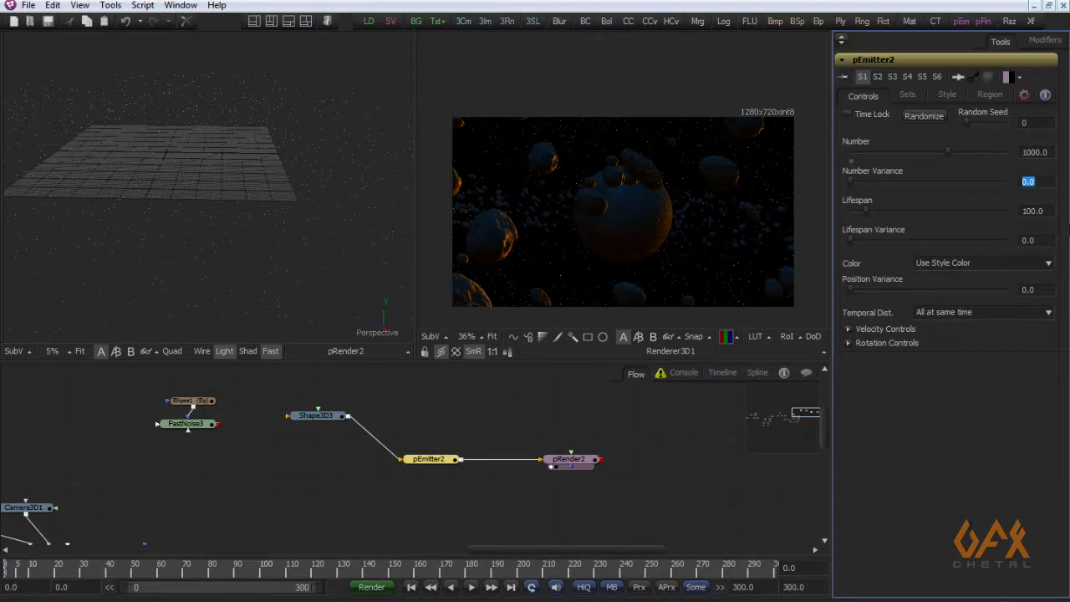
click(1032, 211)
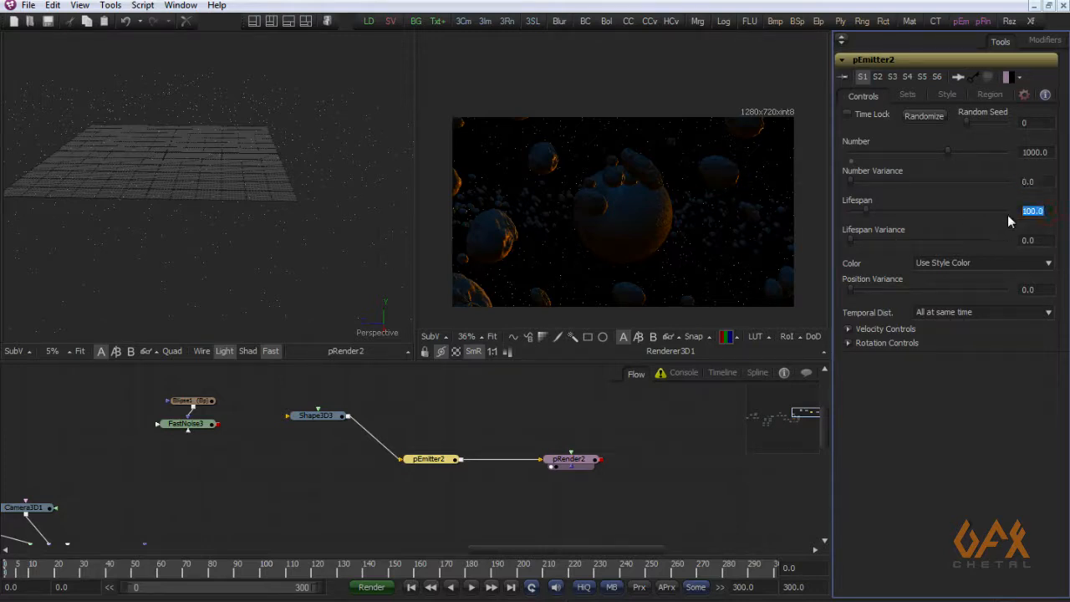
text(2)
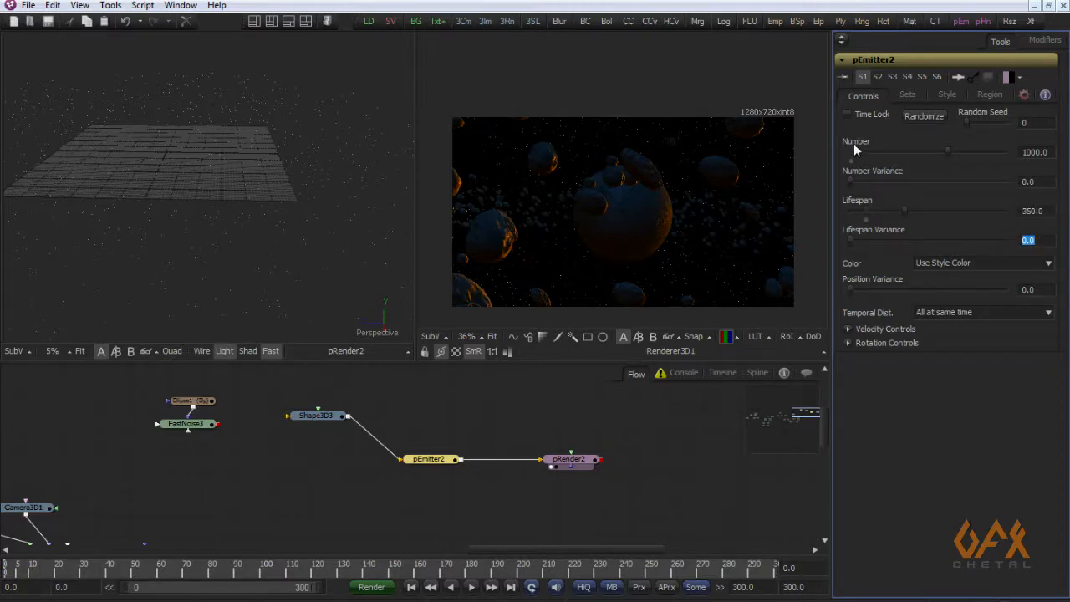
right_click(856, 151)
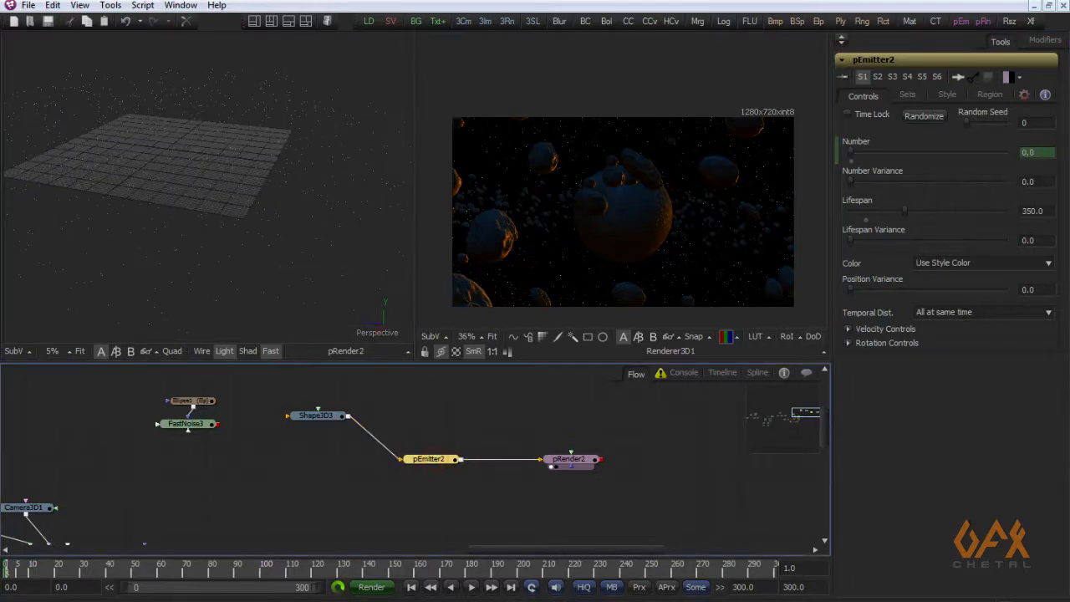
text(1000.0)
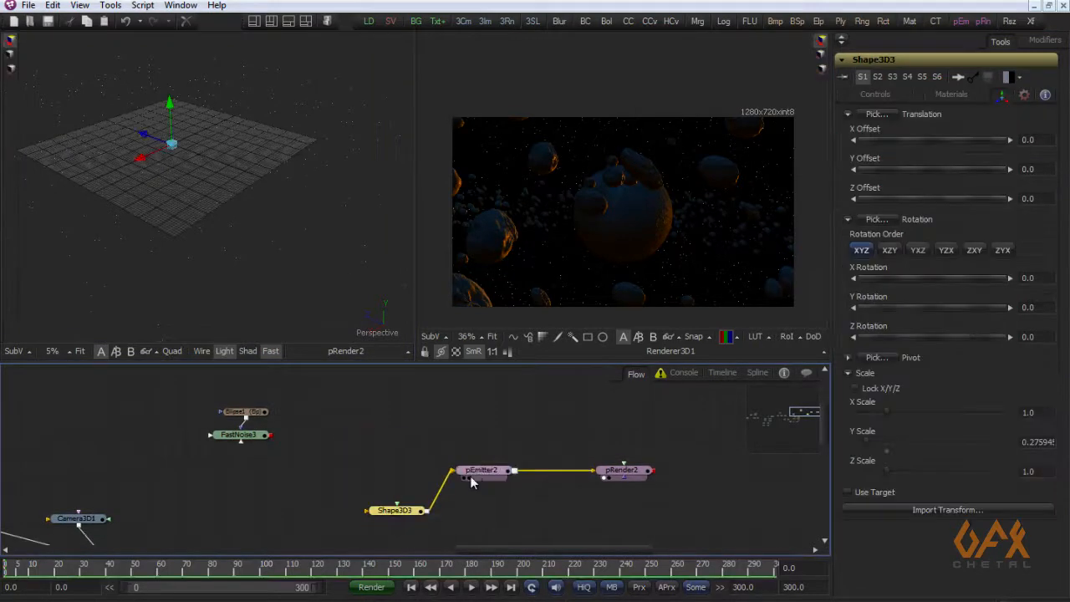
Set pEmitter2 style to Bitmap from FastNoise3 with particle Size 6.0.
click(481, 469)
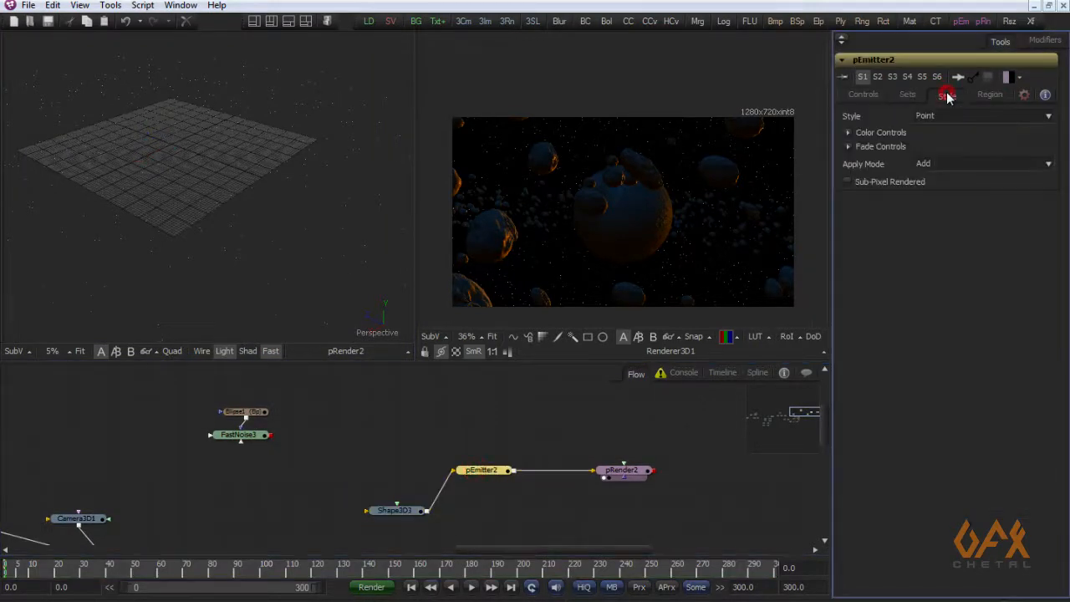
click(947, 95)
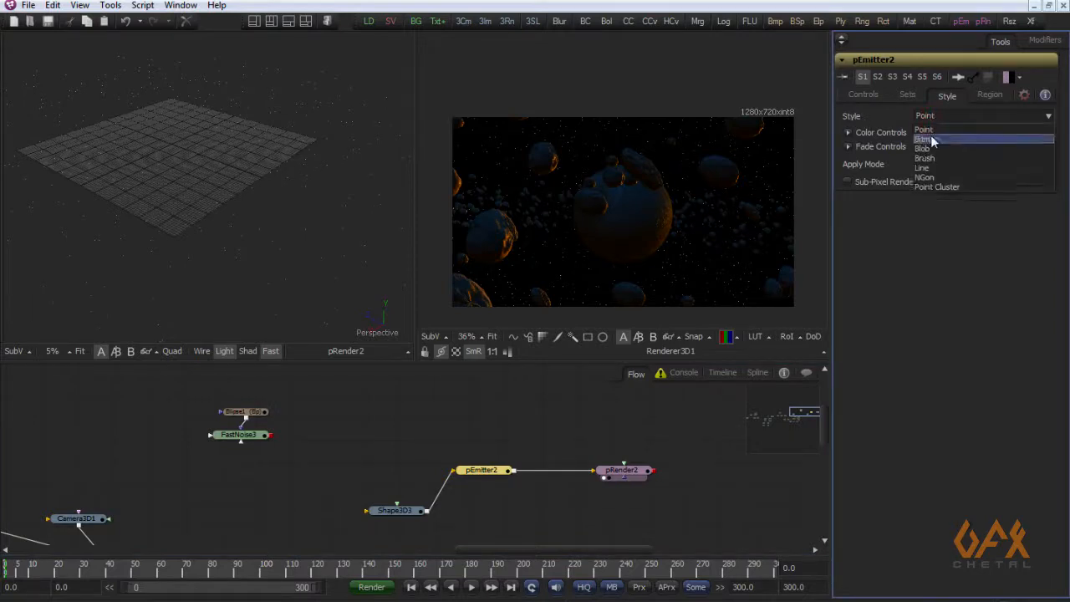
click(923, 139)
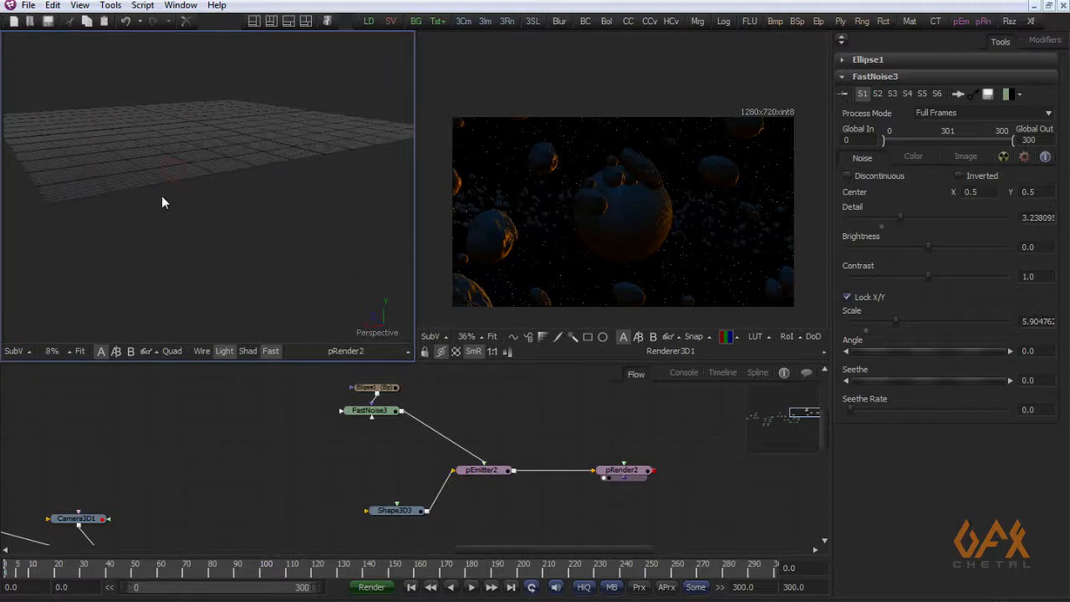
click(481, 469)
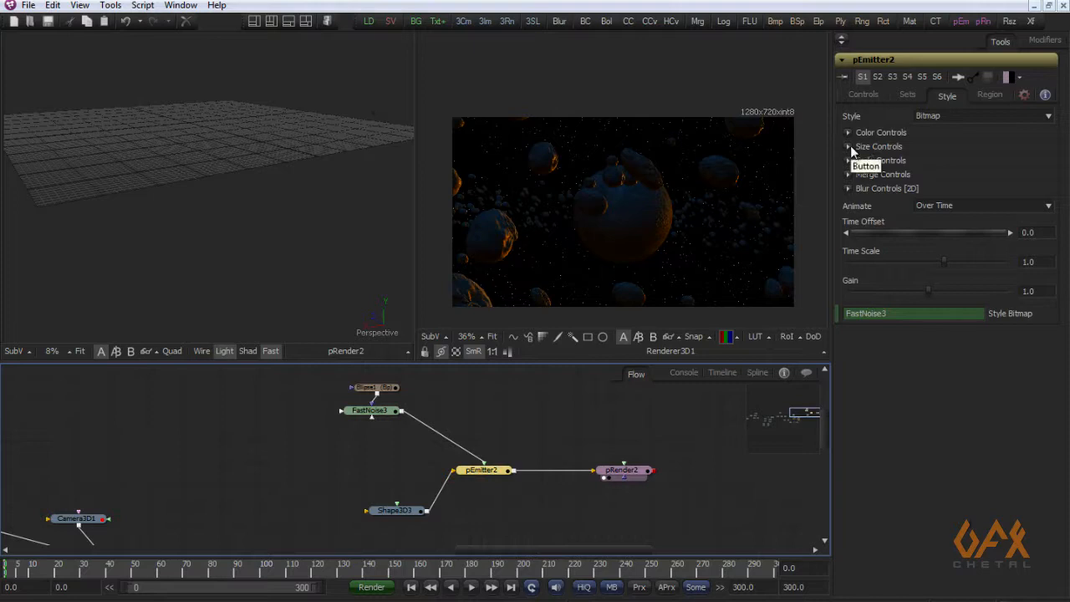
click(878, 146)
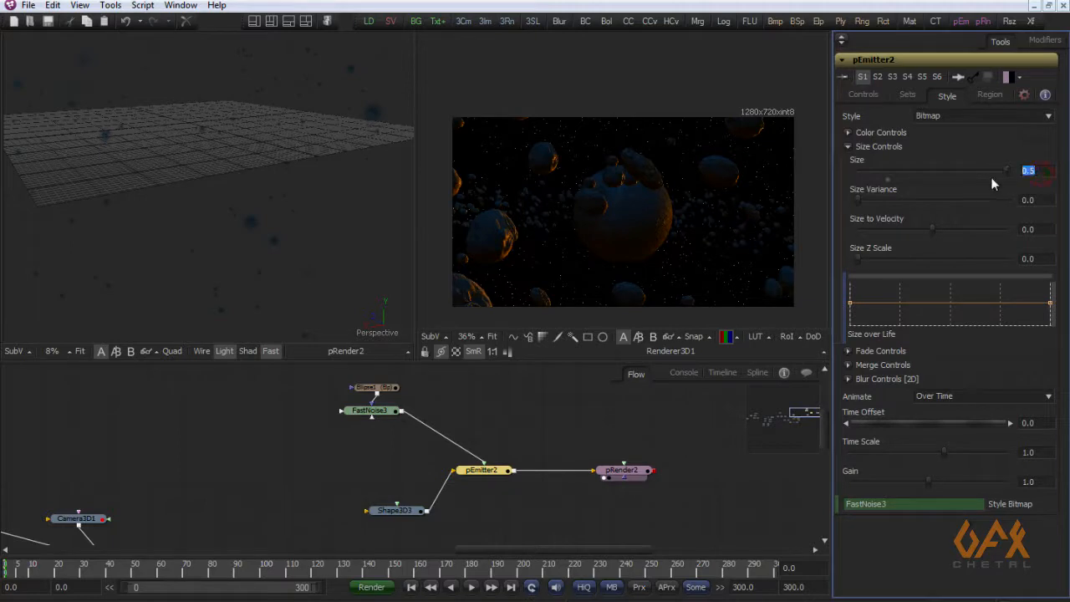
text(6.0)
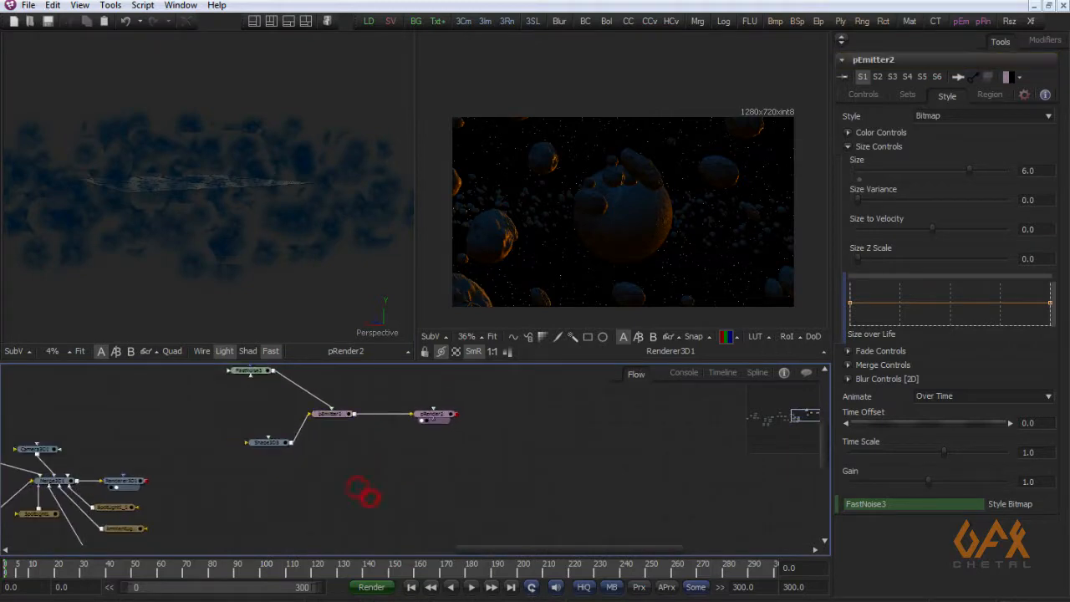
Add a Merge3D node and connect pRender2 and Camera3D1 into it.
click(110, 5)
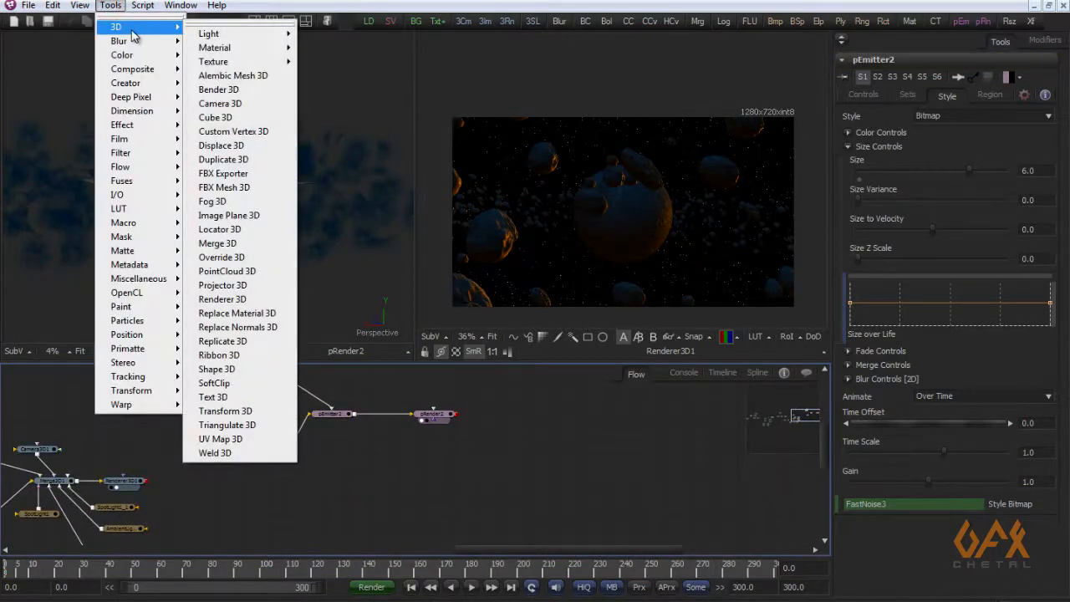
mouse_move(219, 229)
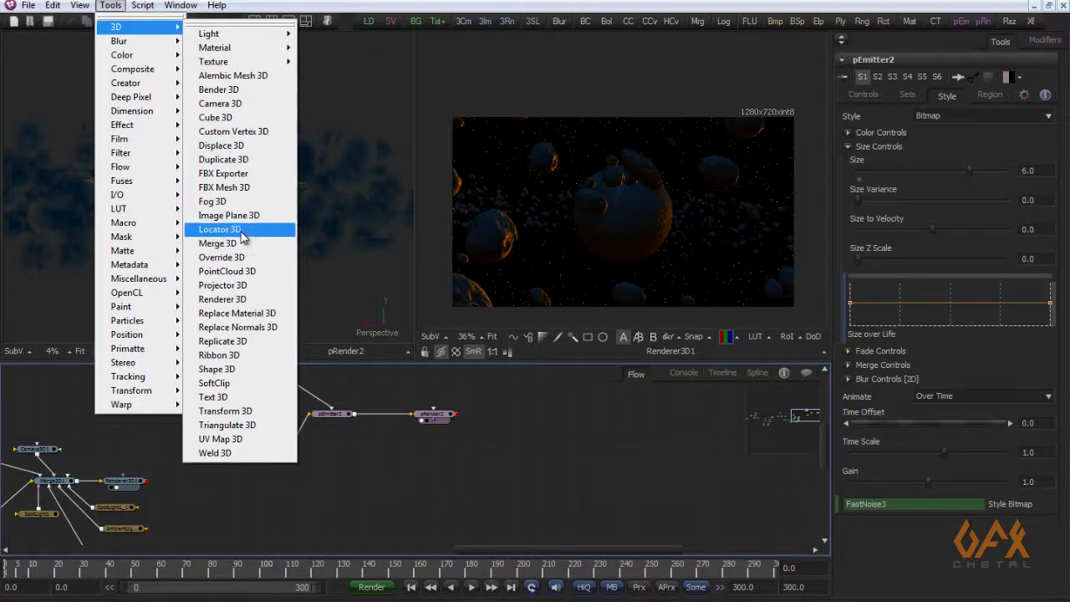
click(217, 243)
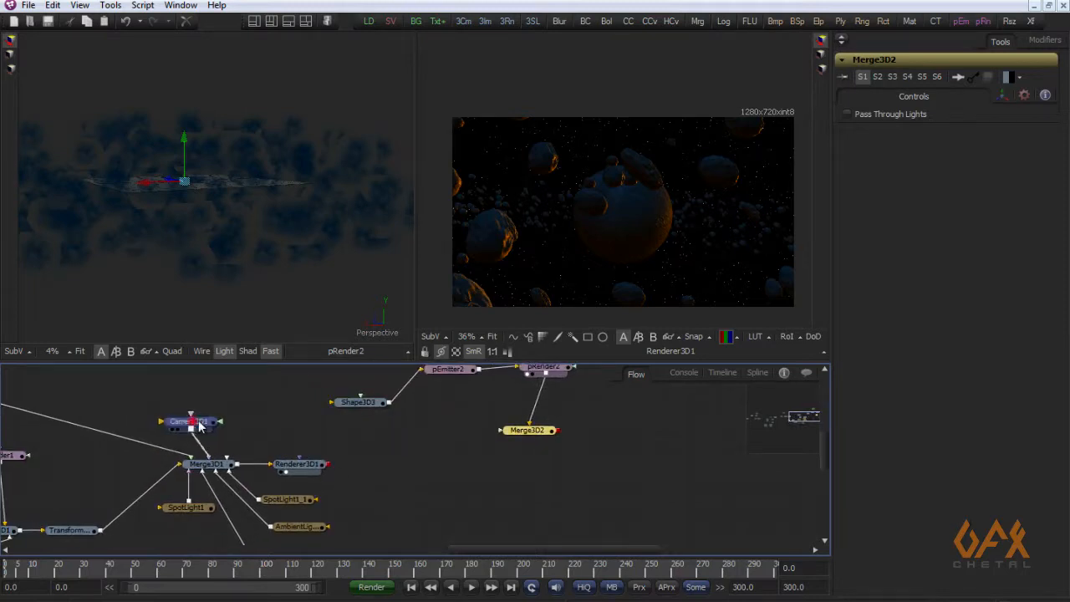
click(190, 421)
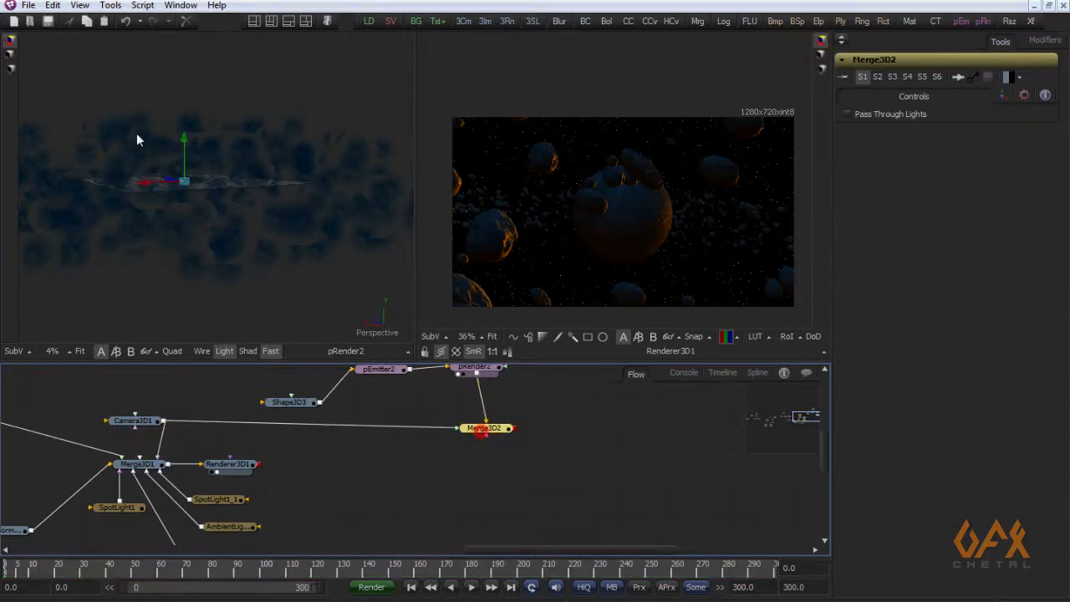
click(110, 5)
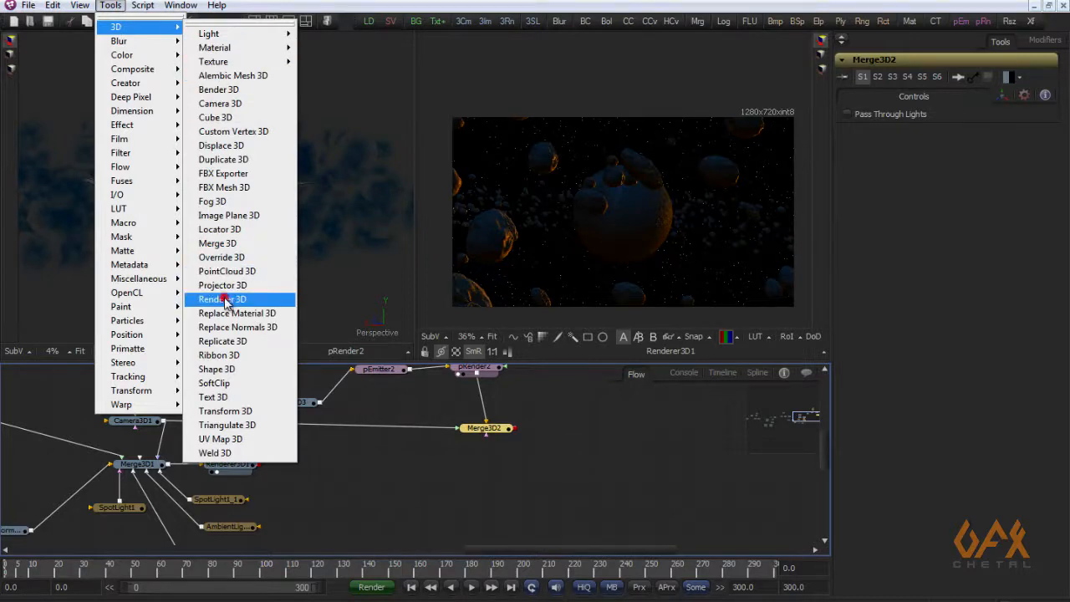
Add Renderer3D2 after Merge3D2 and view it in the right viewer.
click(221, 299)
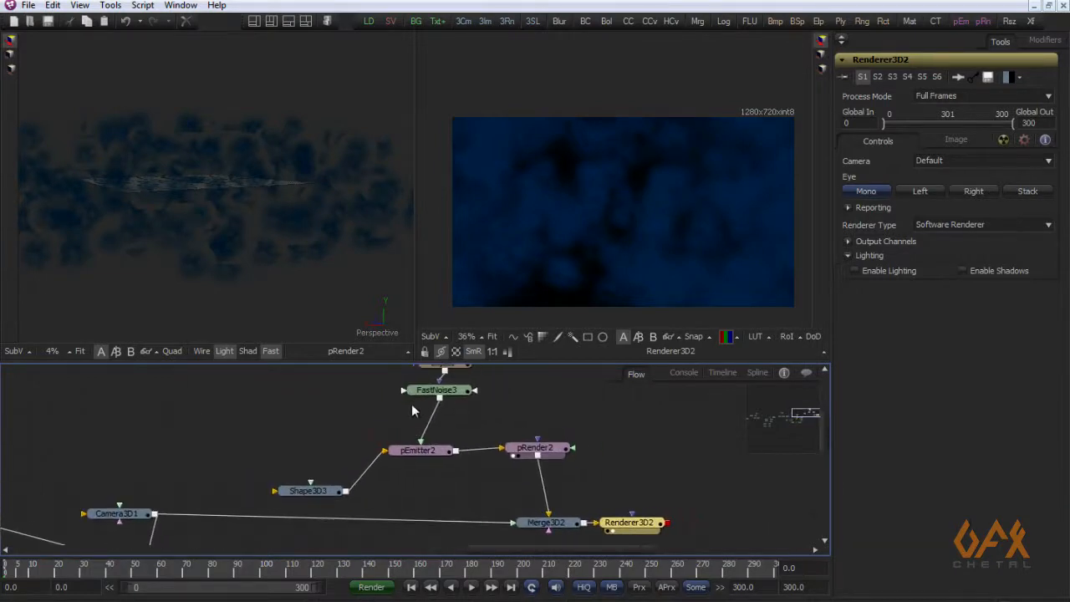
Brighten FastNoise3's Color 2 blue, lower its Detail, and reshape pEmitter2's Size over Life.
click(437, 389)
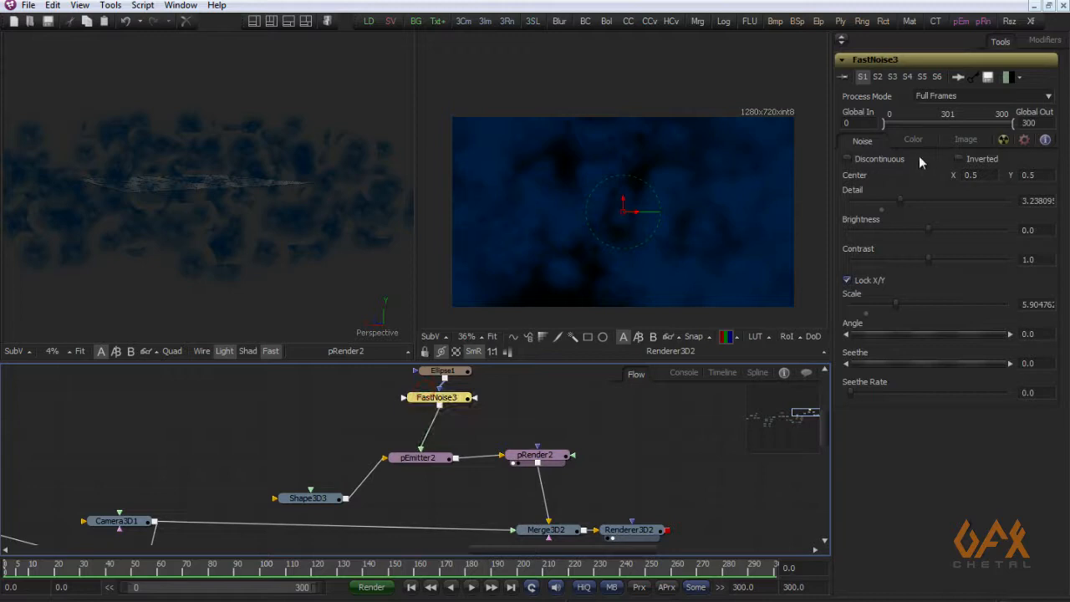
click(912, 140)
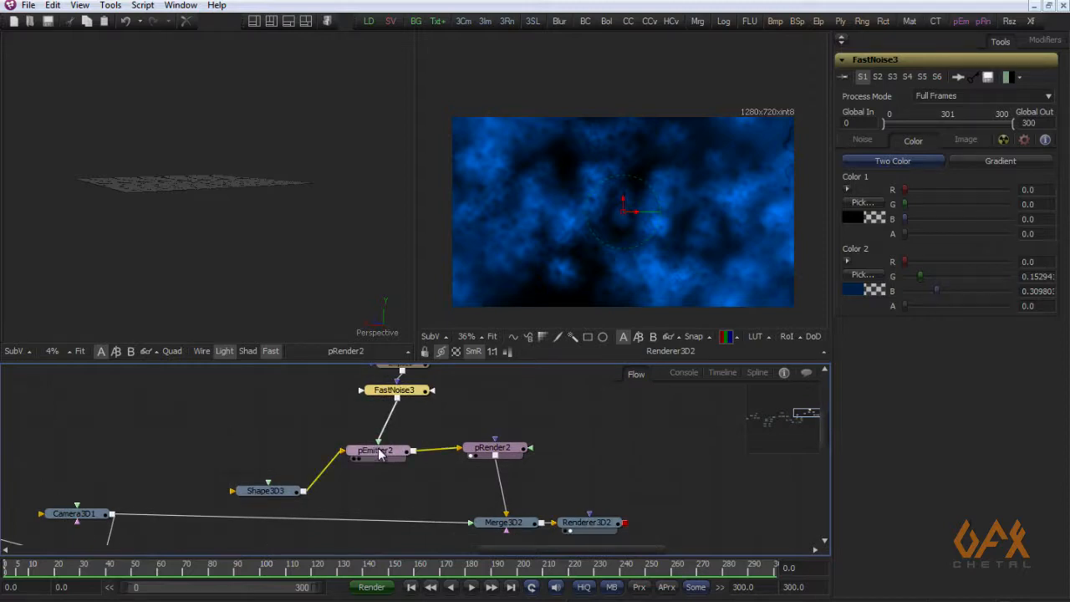
click(374, 449)
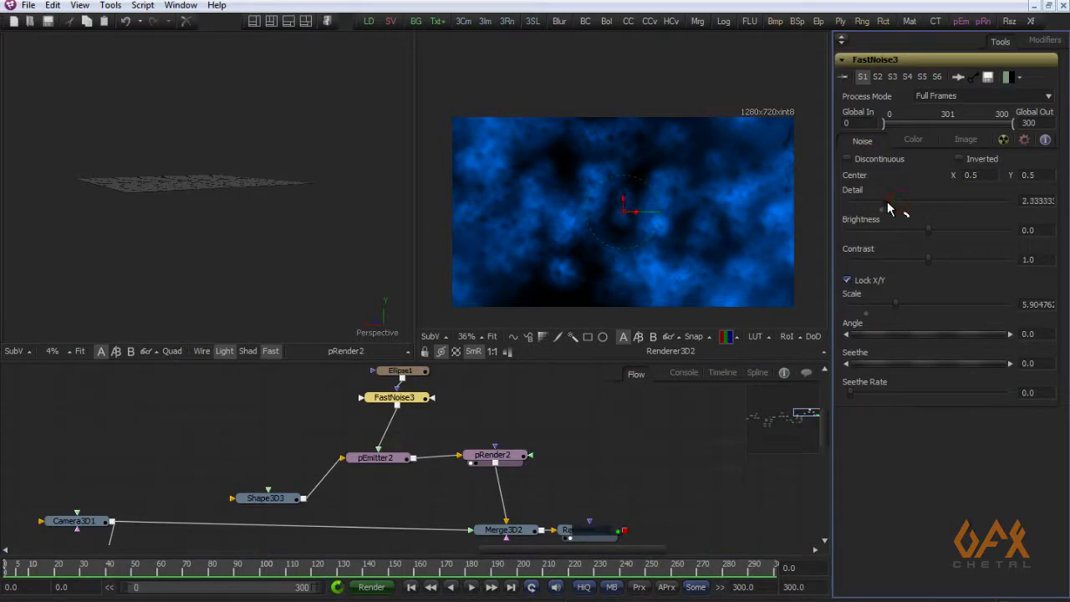
click(374, 458)
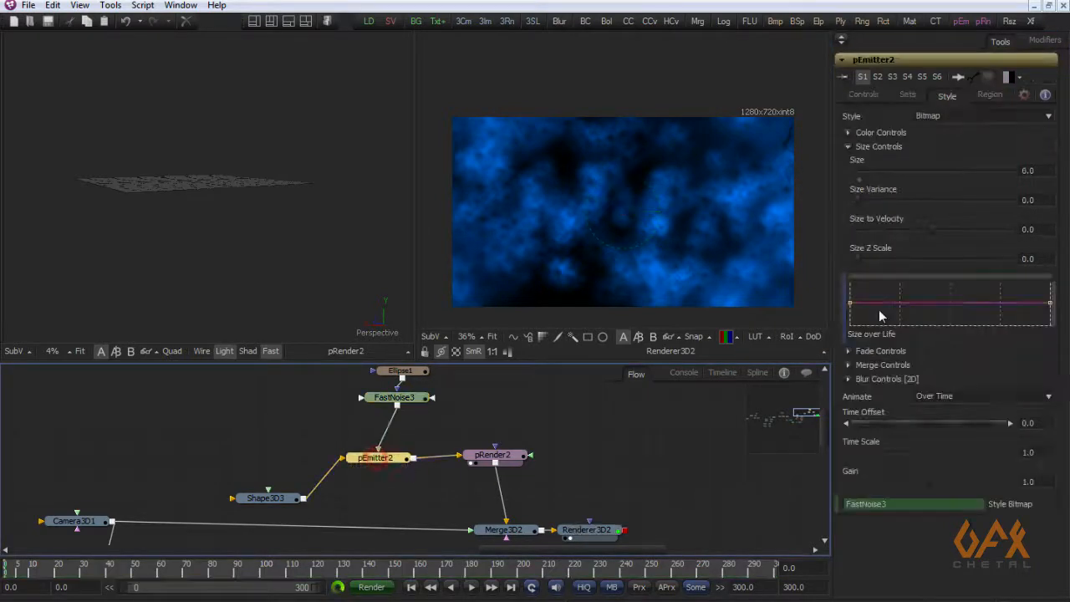
drag(858, 170, 968, 171)
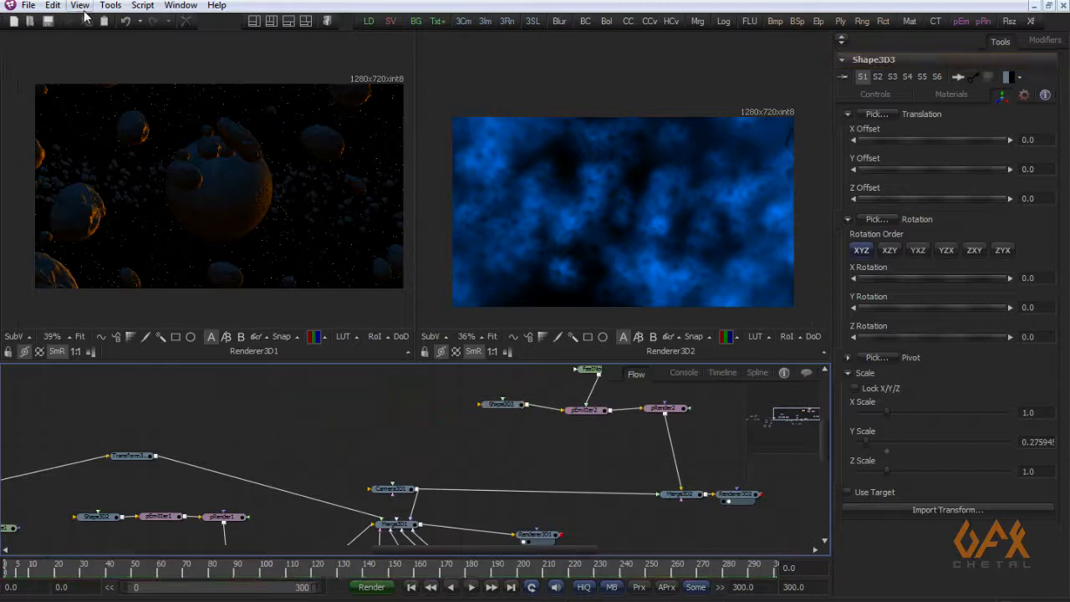
Add a Merge3D3 node, wire the asteroid Transform into it, and view the combined scene.
click(110, 5)
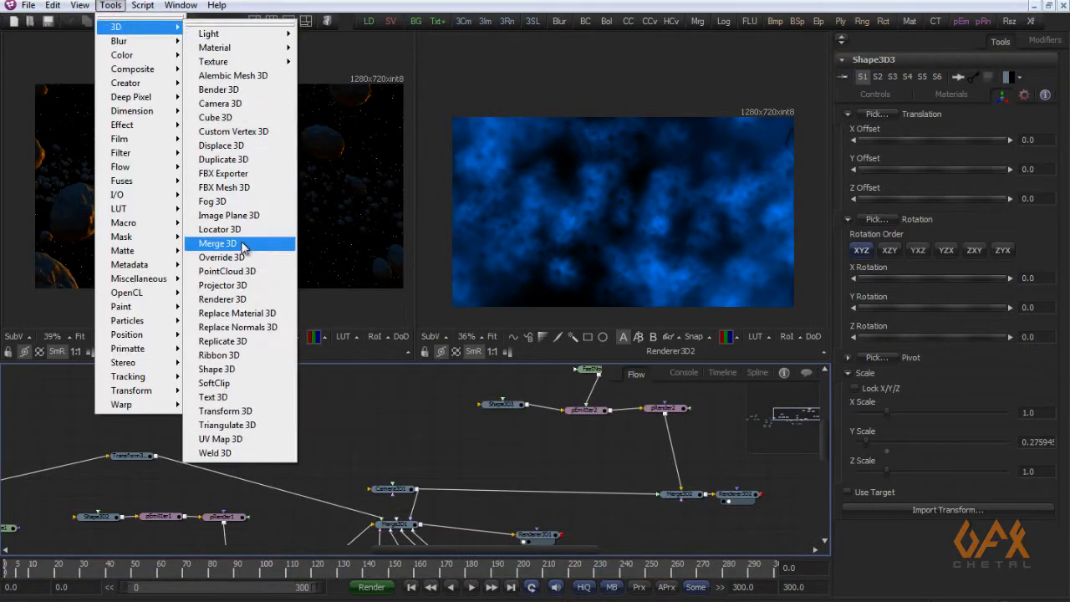
click(217, 243)
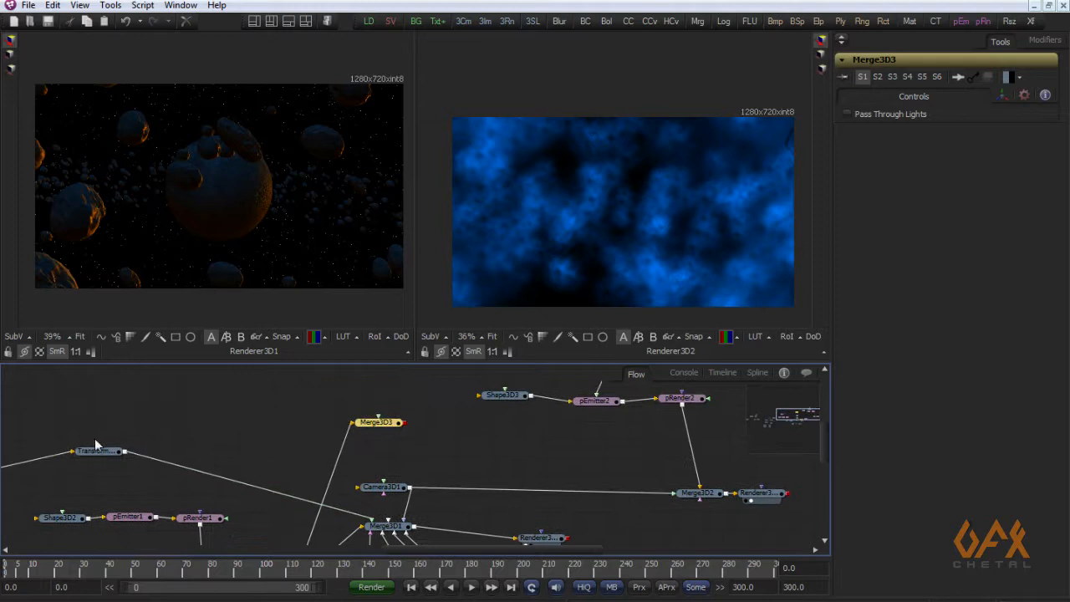
click(98, 451)
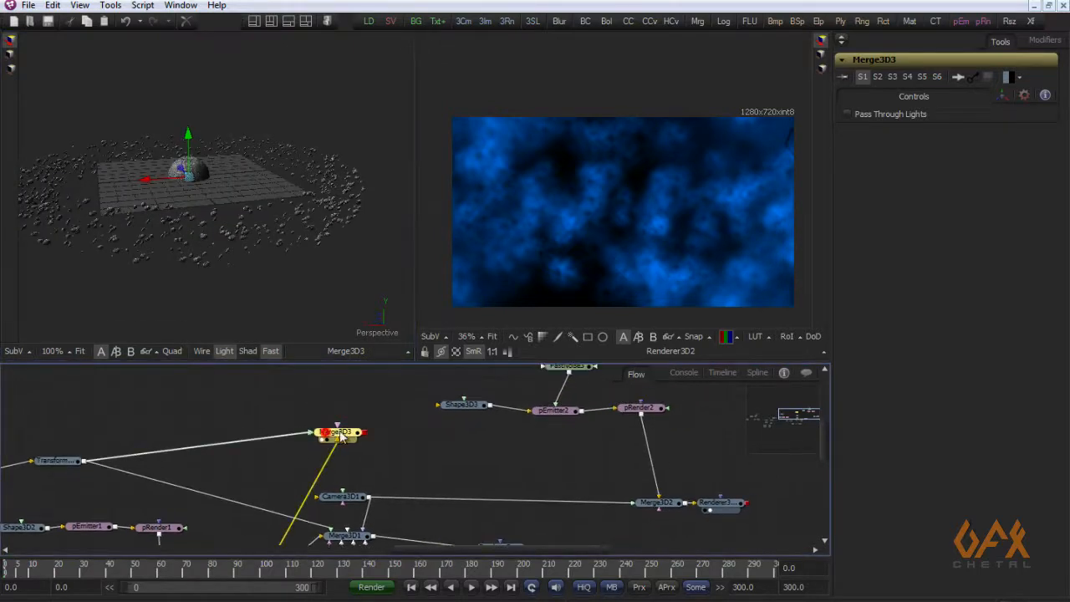
click(111, 6)
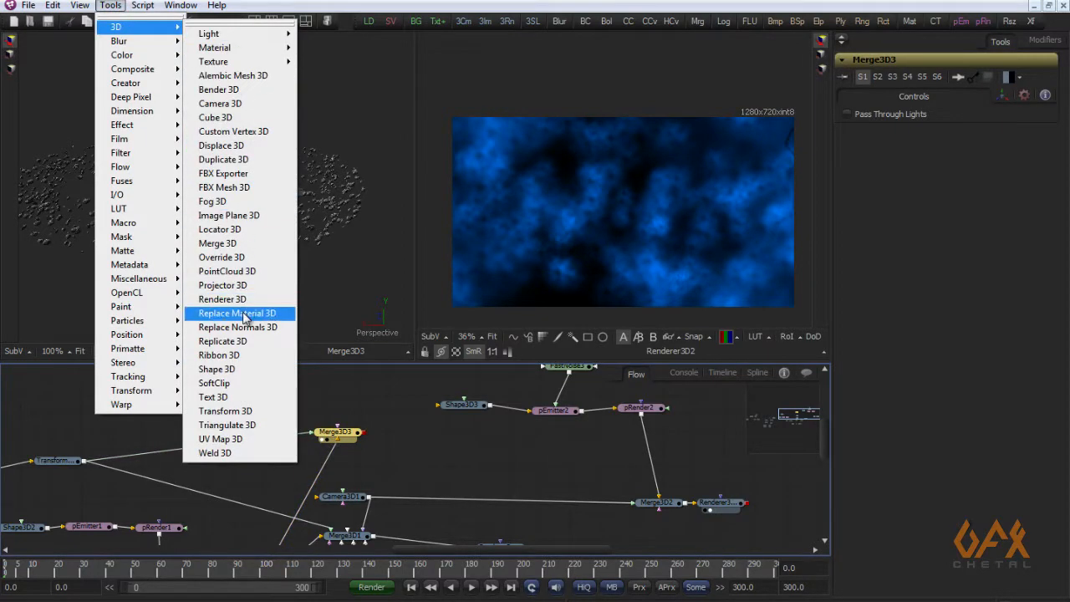
Add ReplaceMaterial3D1 after Merge3D3 with a black diffuse colour and feed it into Merge3D2.
click(237, 313)
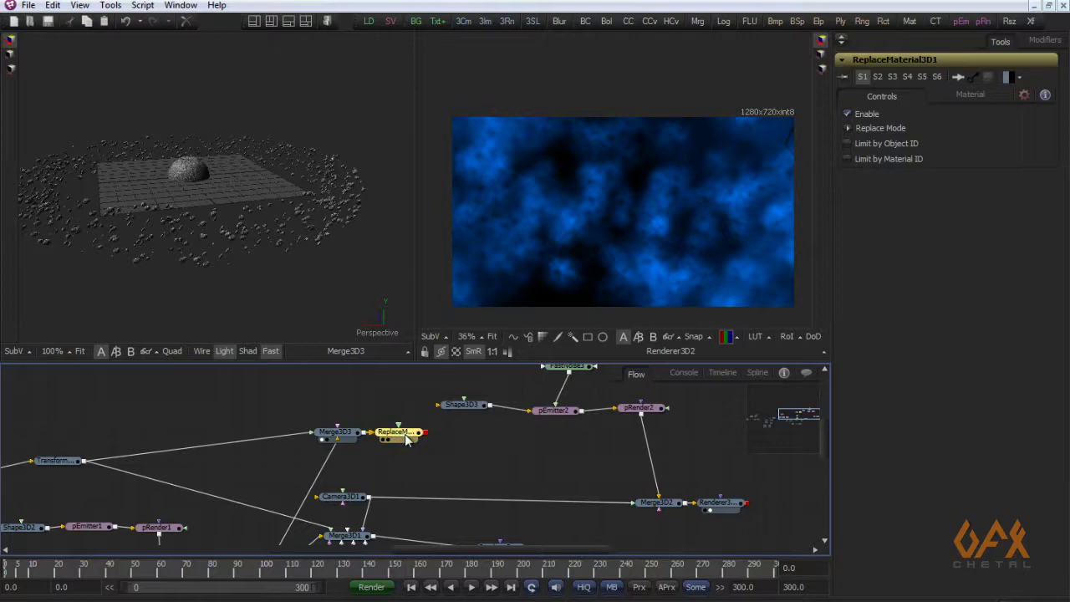
click(970, 95)
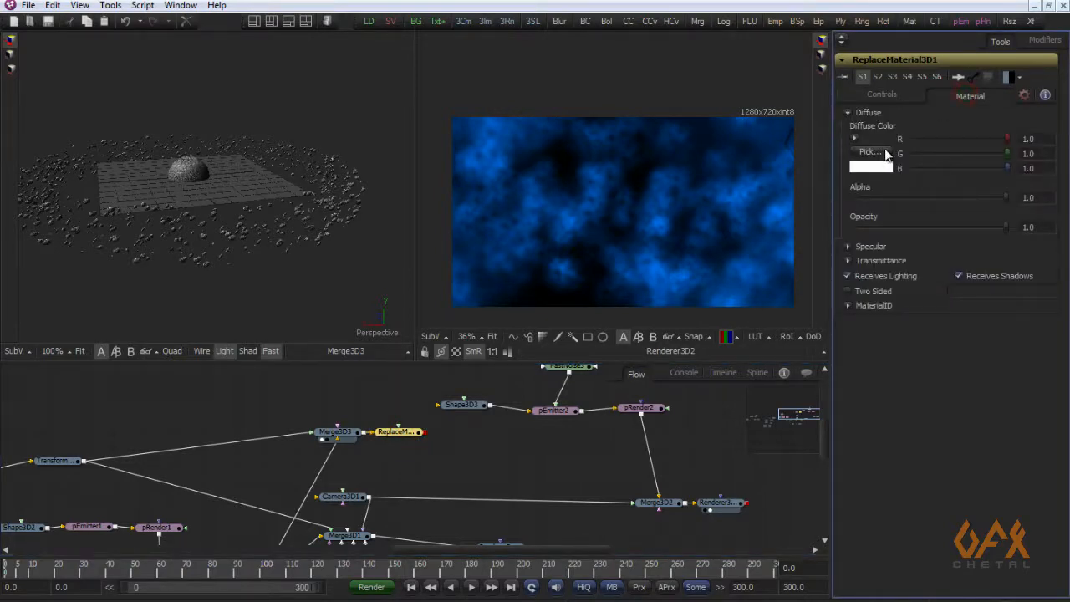
click(869, 151)
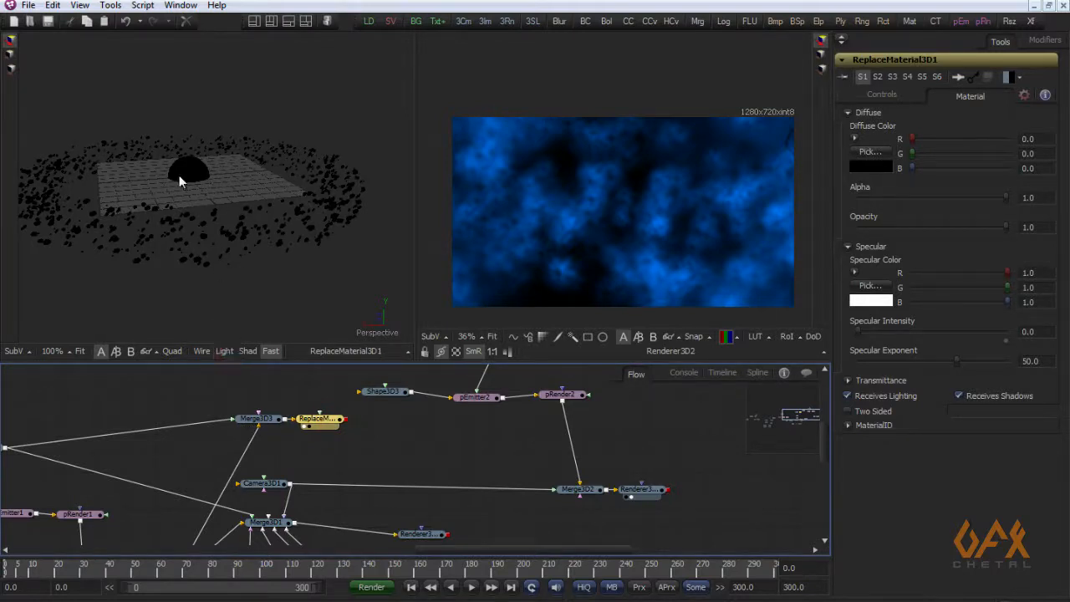
drag(342, 420, 523, 443)
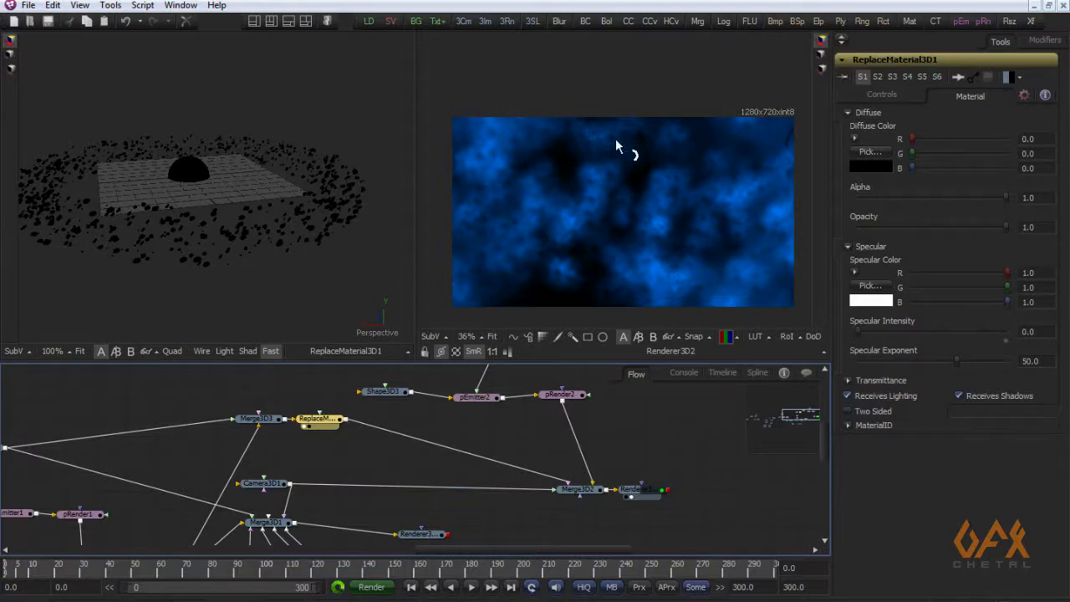
mouse_move(543, 159)
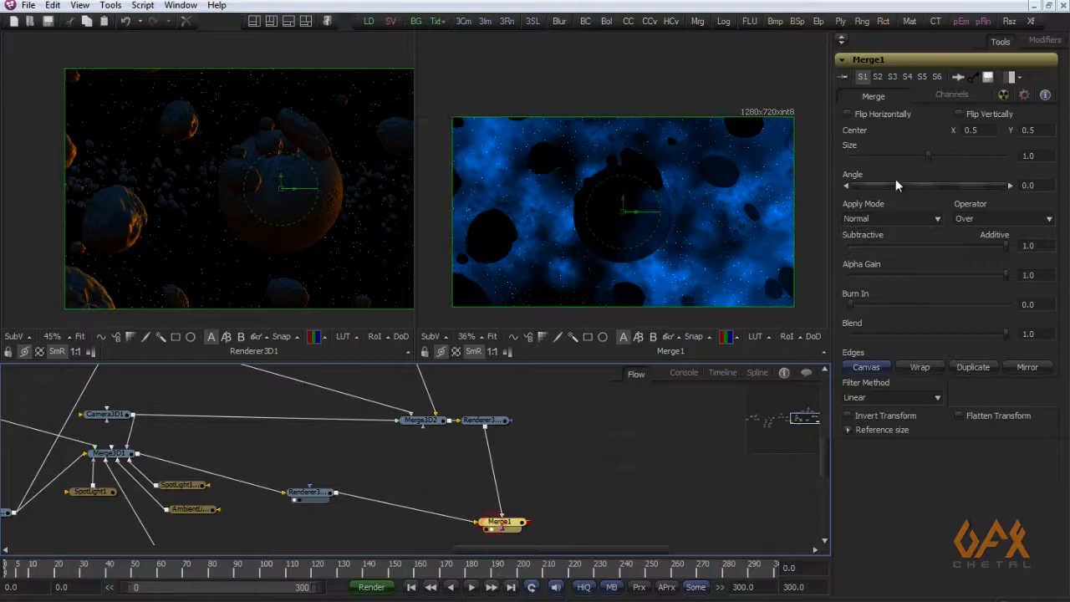
Set Merge1 to Screen at about 0.31 blend and insert ColorCorrector2 on the nebula branch.
click(890, 218)
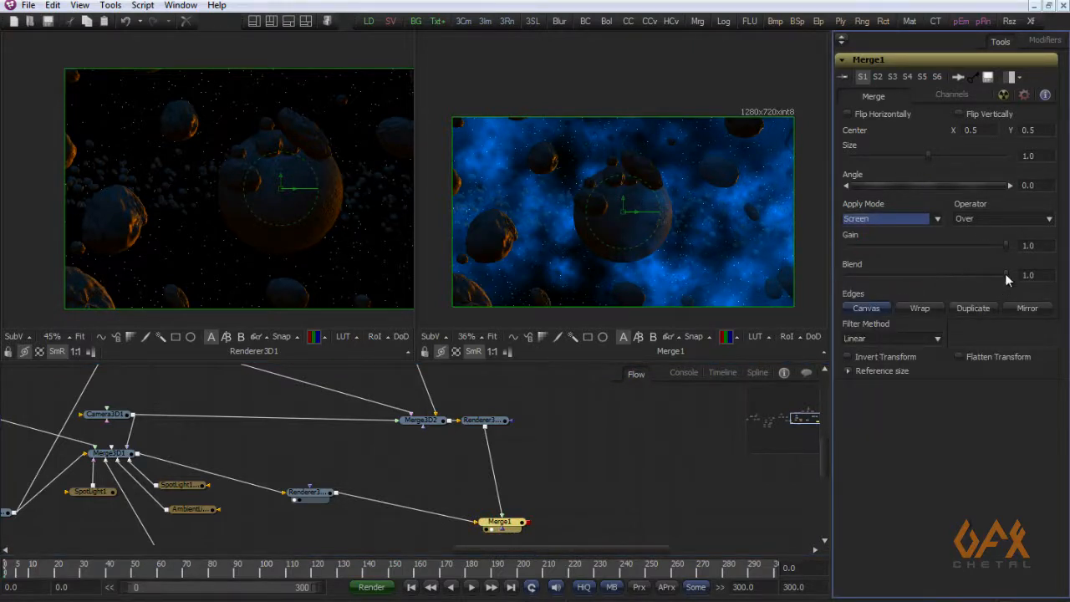
drag(1003, 274, 911, 274)
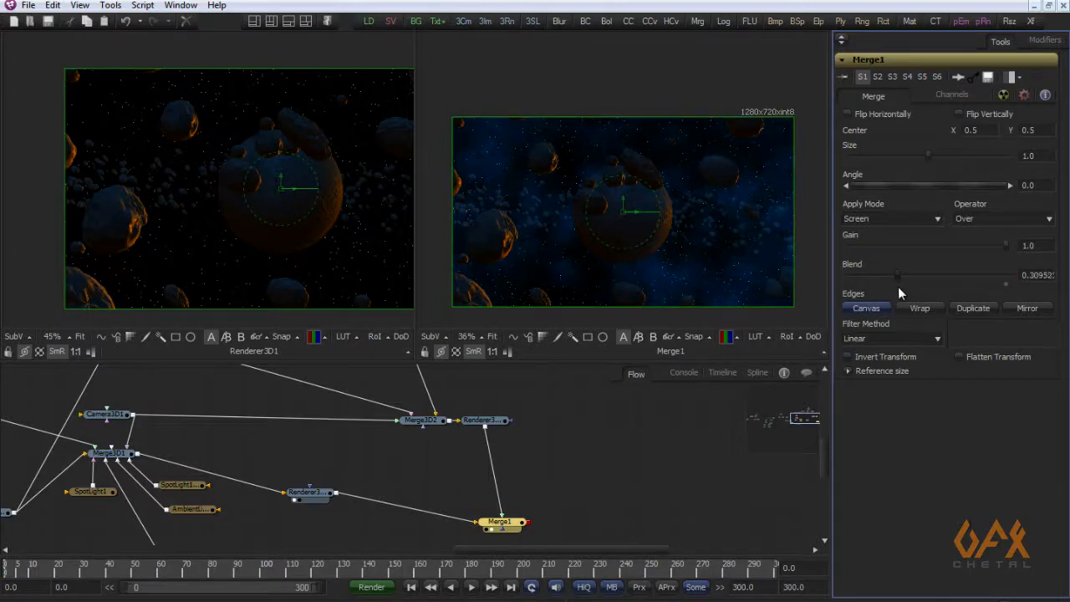
click(485, 420)
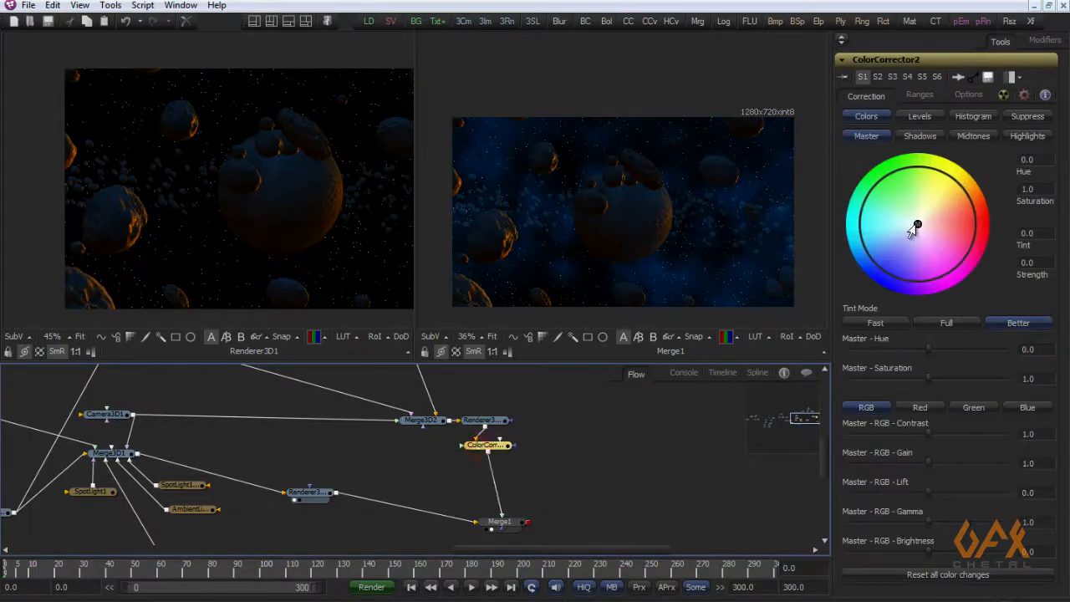
Tint ColorCorrector2 toward blue and mask ColorCorrector3 with a soft inverted Ellipse2 (Soft Edge 0.13).
drag(915, 226, 882, 255)
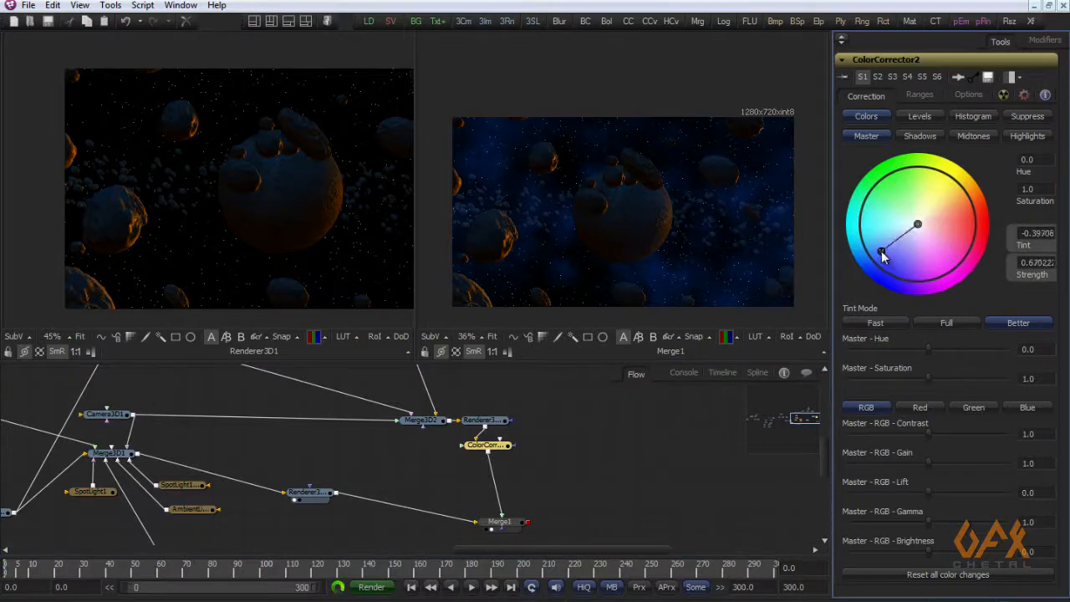
drag(882, 257, 889, 253)
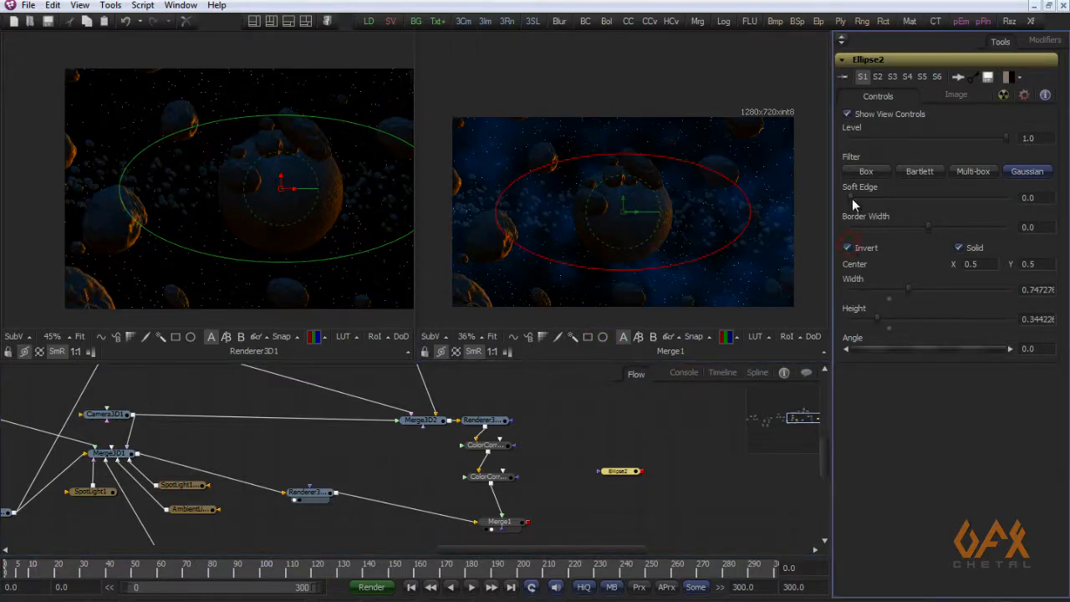
drag(848, 208, 956, 208)
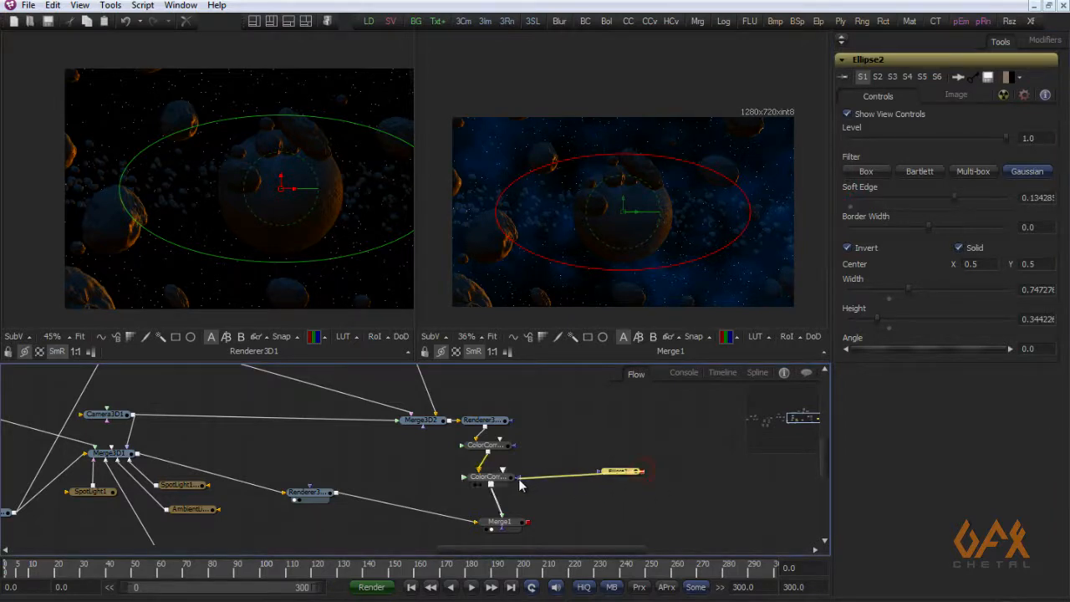
click(489, 476)
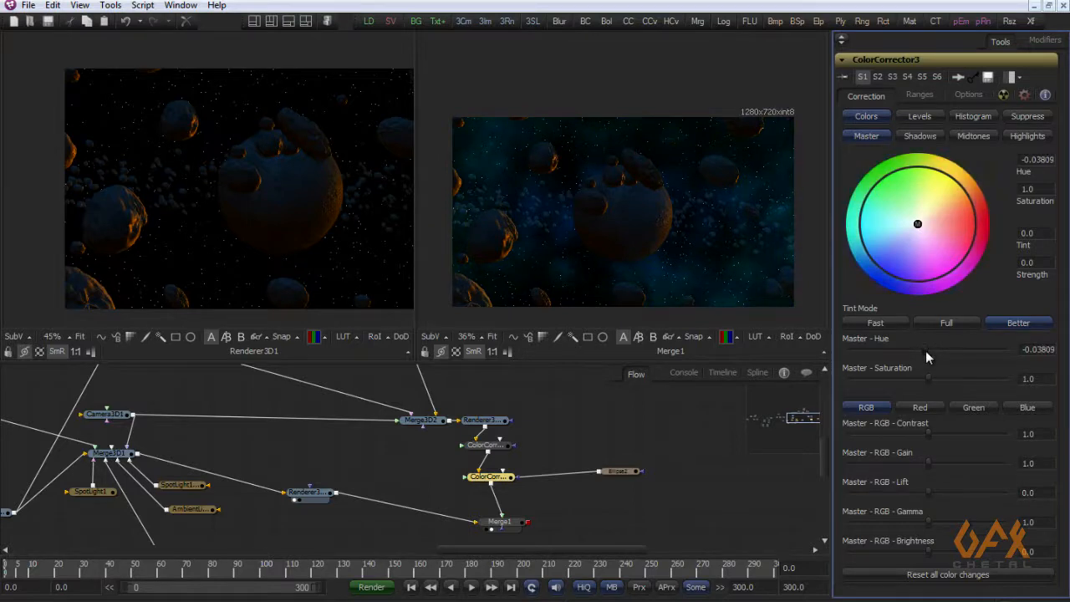
Tint ColorCorrector3's masked edges toward warm colours.
drag(917, 223, 934, 224)
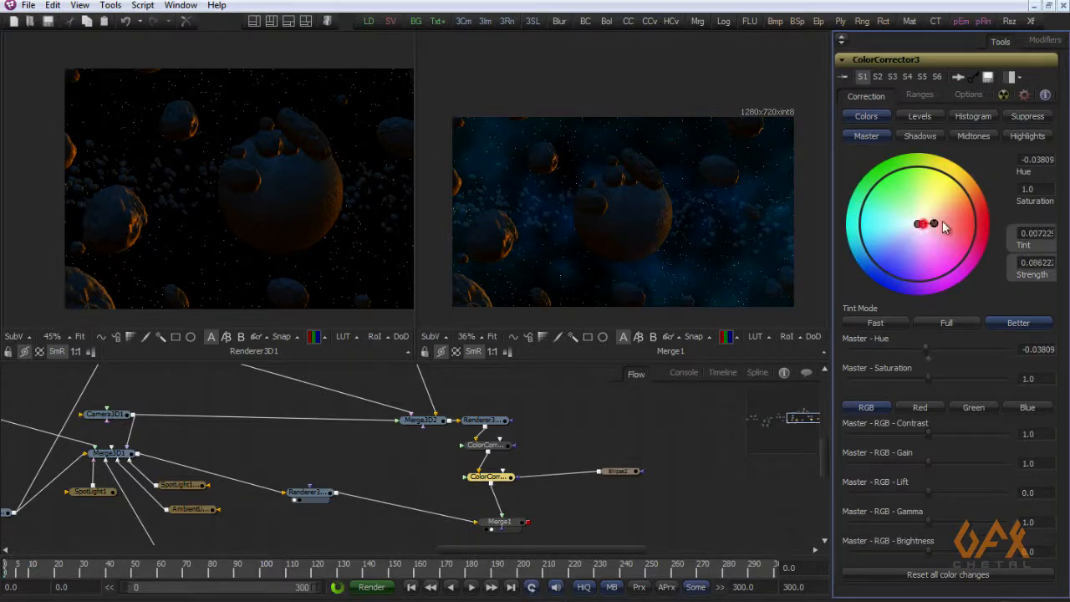
drag(934, 224, 957, 219)
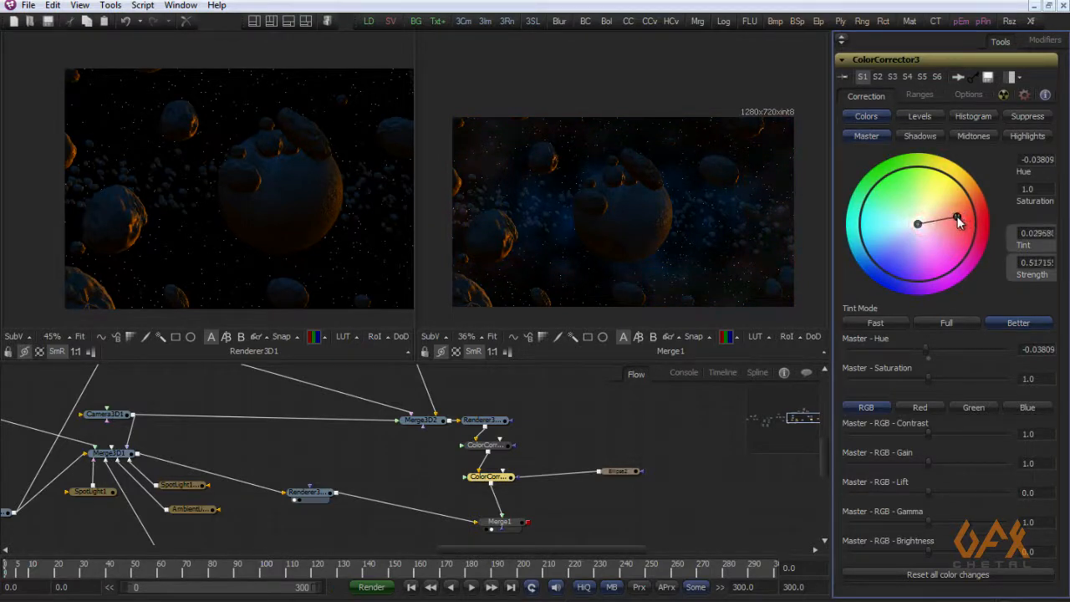
drag(957, 219, 959, 216)
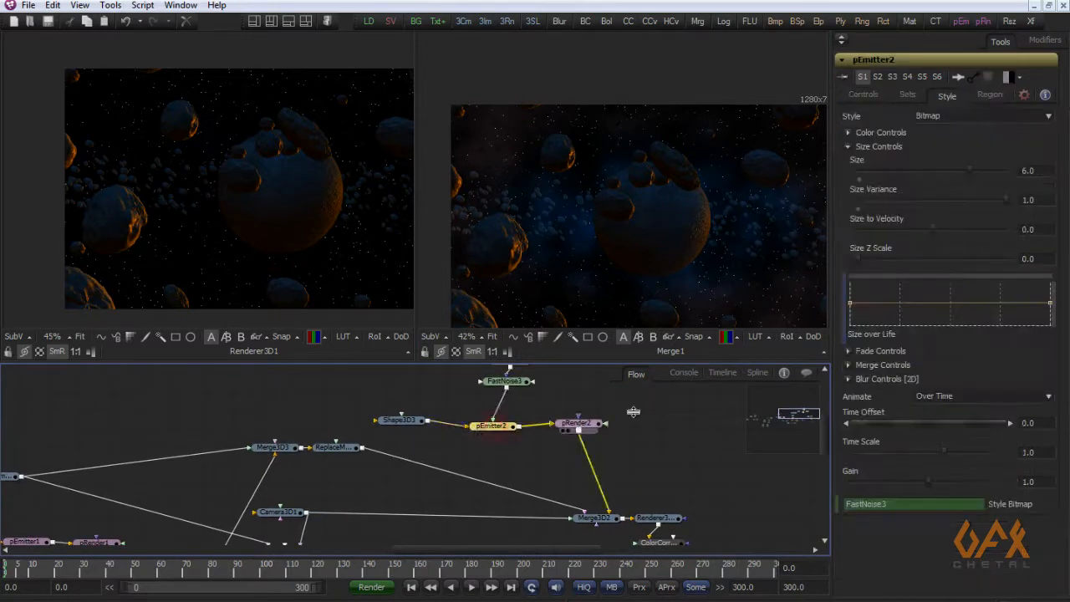
Lower ColorCorrector2's Master RGB Gamma to about 0.61 to deepen the nebula.
click(863, 94)
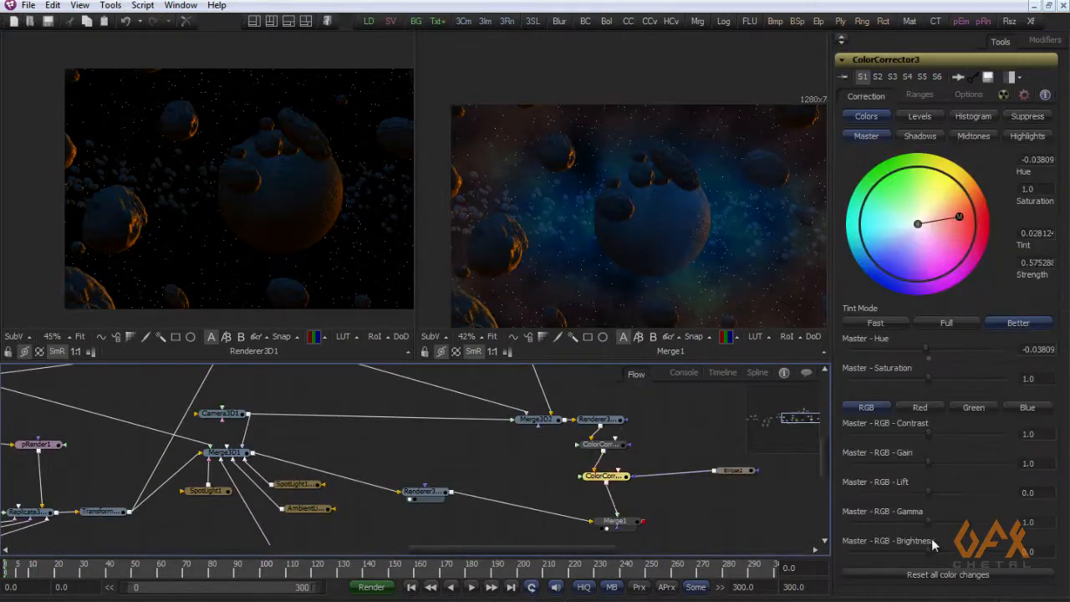
click(601, 444)
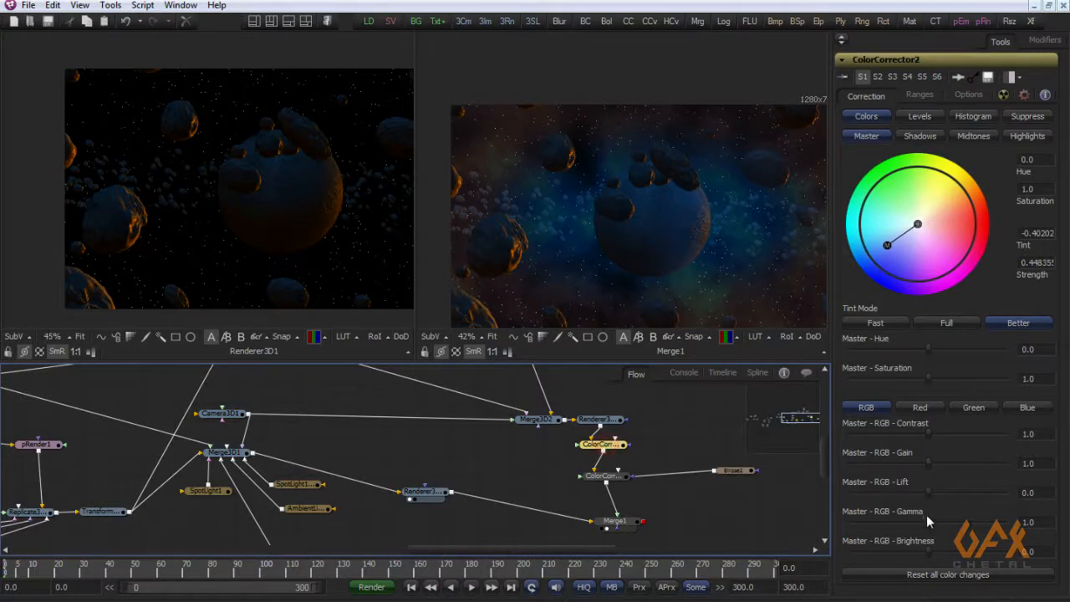
drag(924, 522, 899, 529)
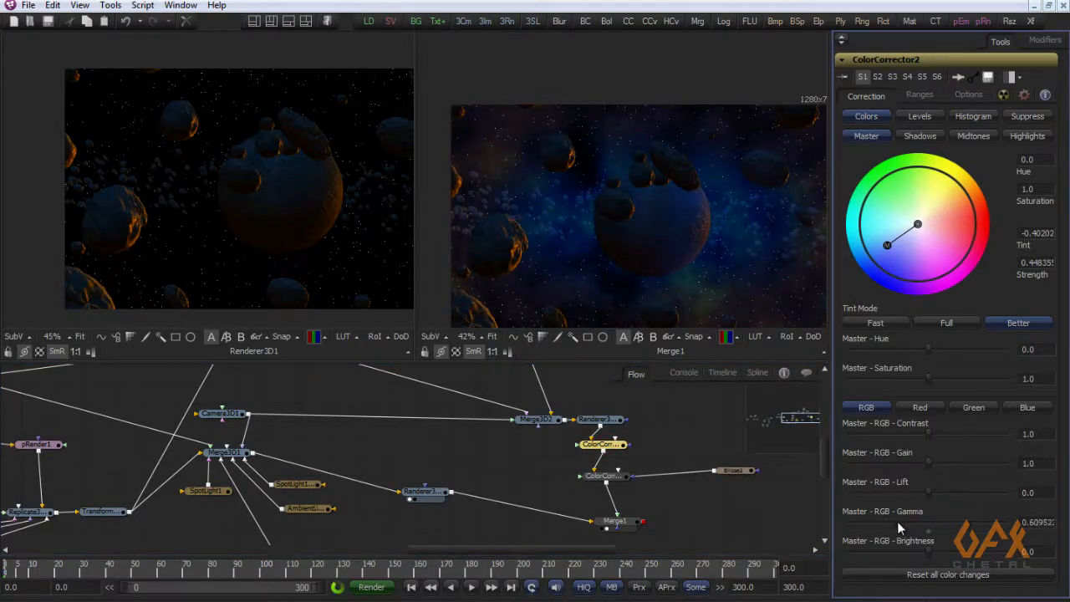
click(615, 511)
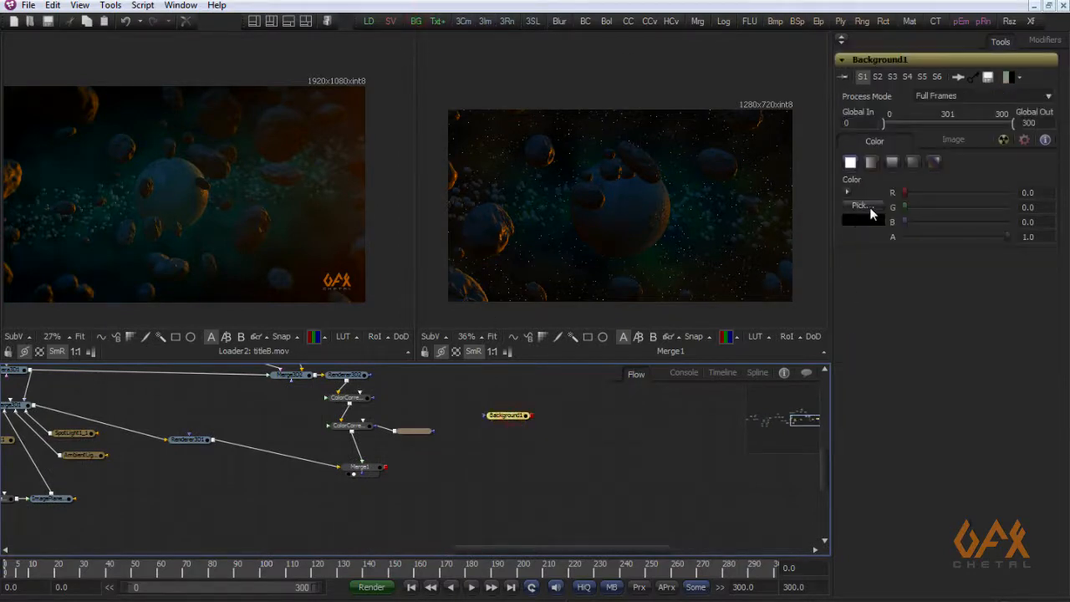
Colour the Background1 solid orange.
click(862, 216)
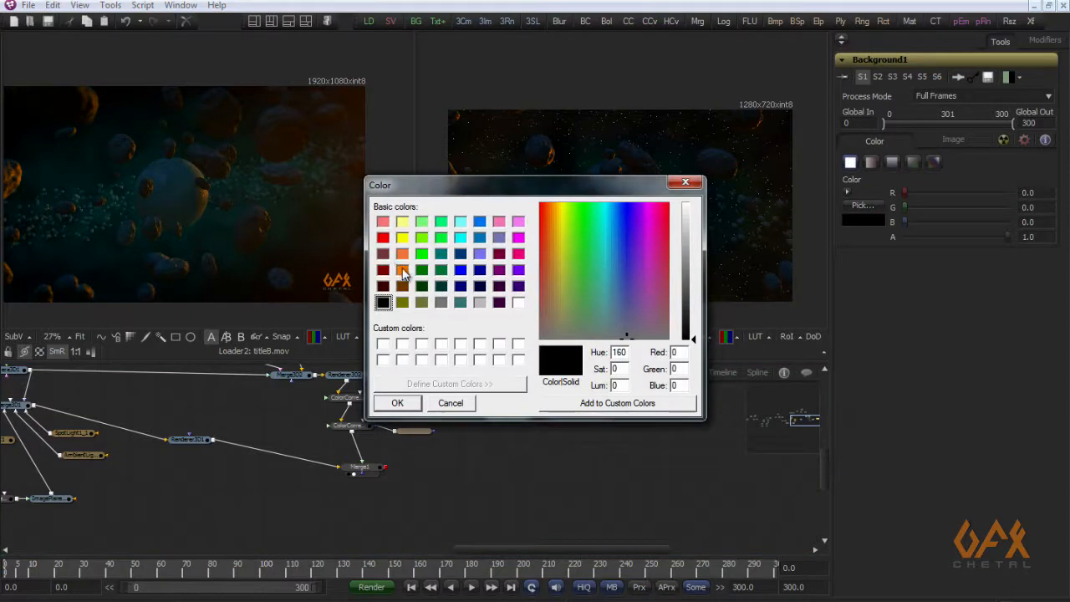
click(402, 269)
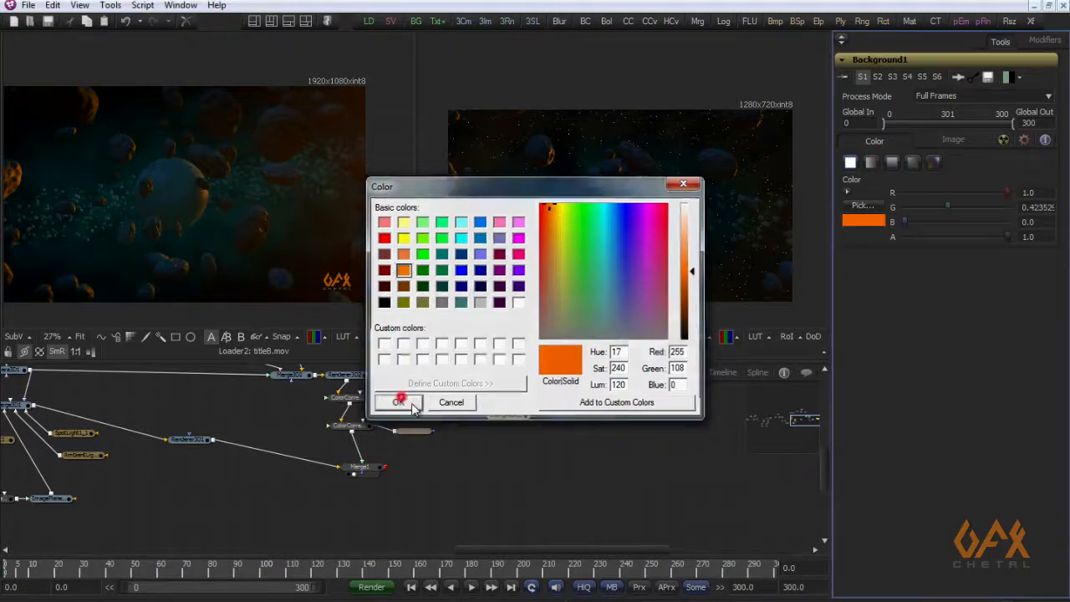
click(399, 402)
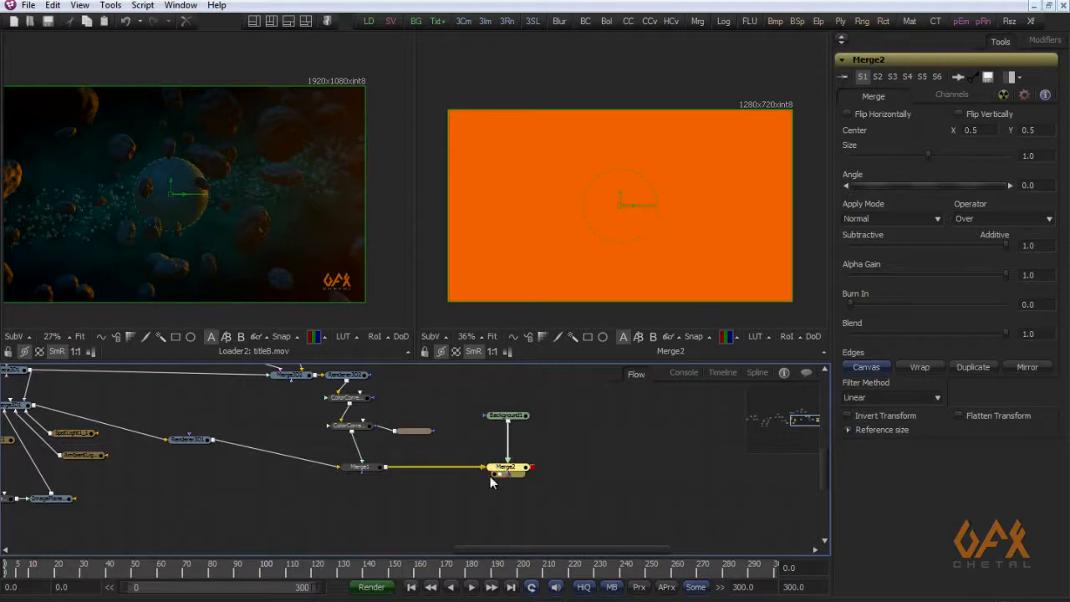
Mask the orange solid with Ellipse3, moving its center toward the top-right corner.
click(504, 416)
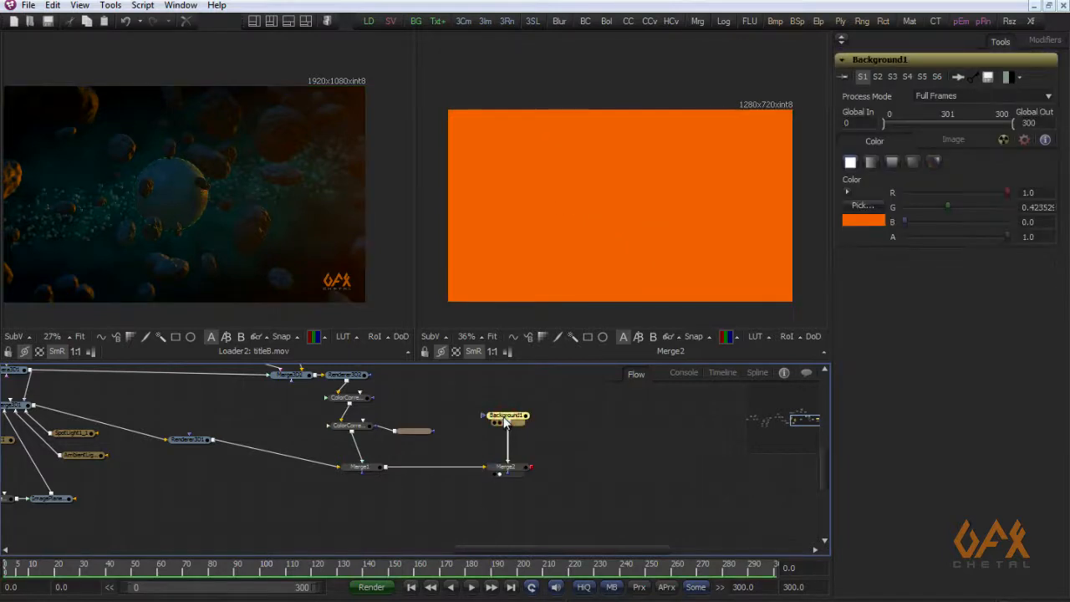
click(600, 336)
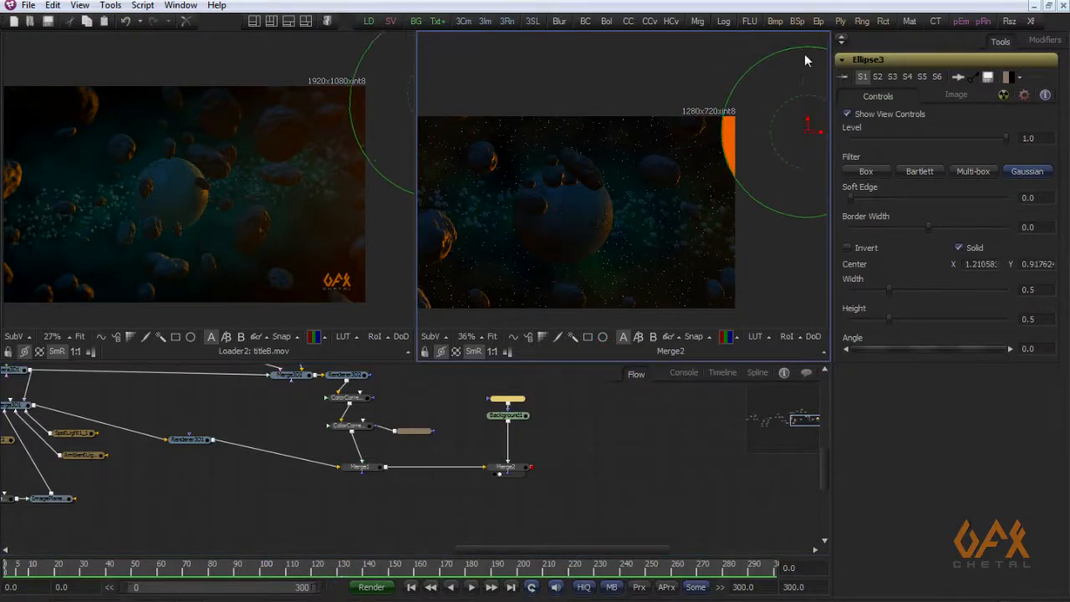
drag(851, 197, 870, 198)
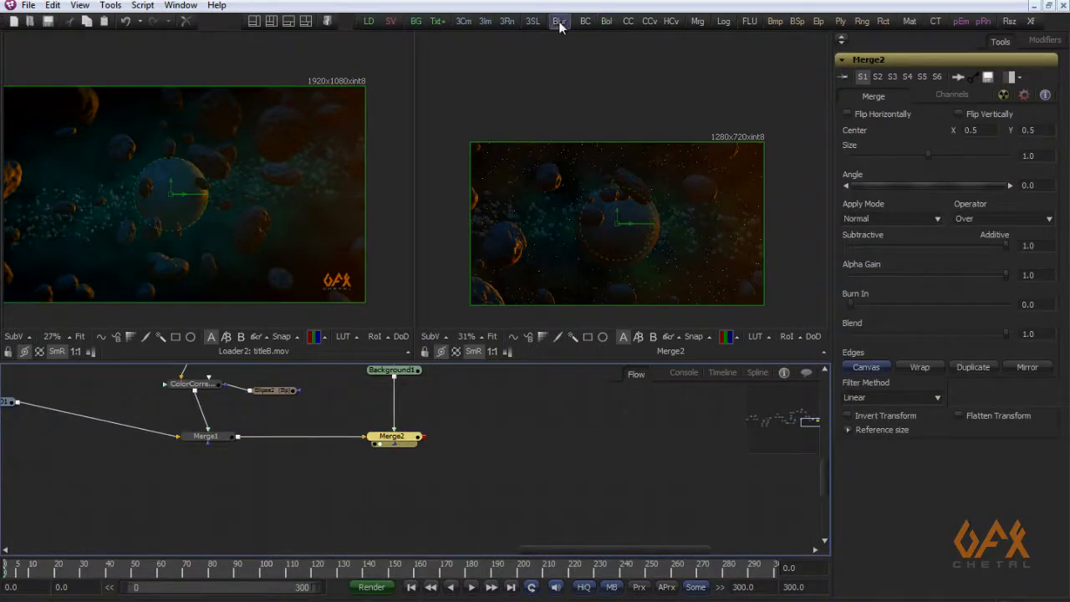
Add Blur1 after Merge2 masked by Ellipse2, raise Blur Size, and set ColorCorrector4 gamma to 0.87.
click(560, 21)
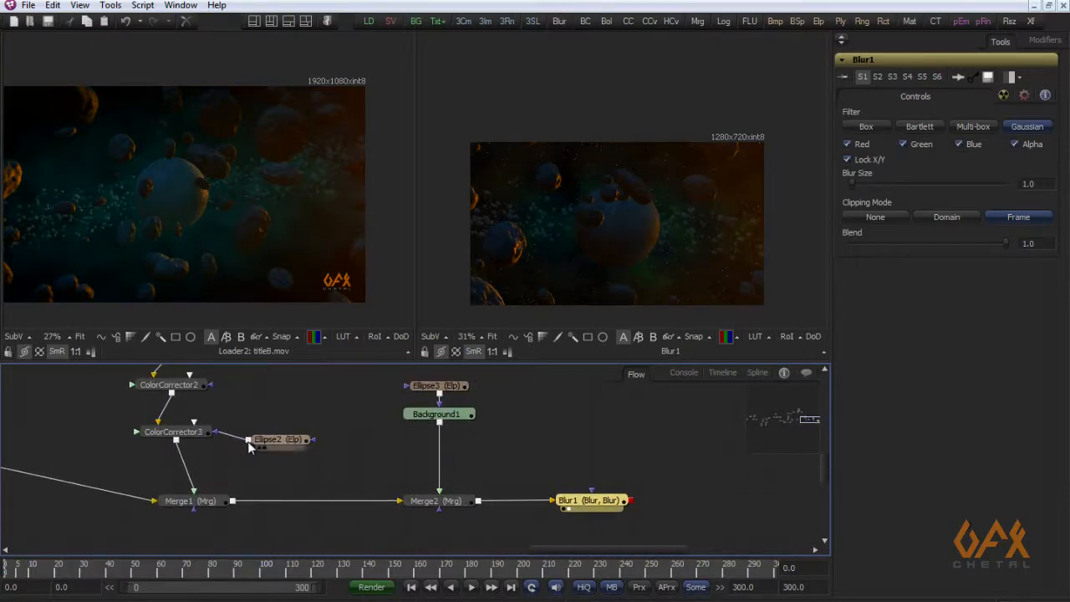
drag(305, 439, 592, 501)
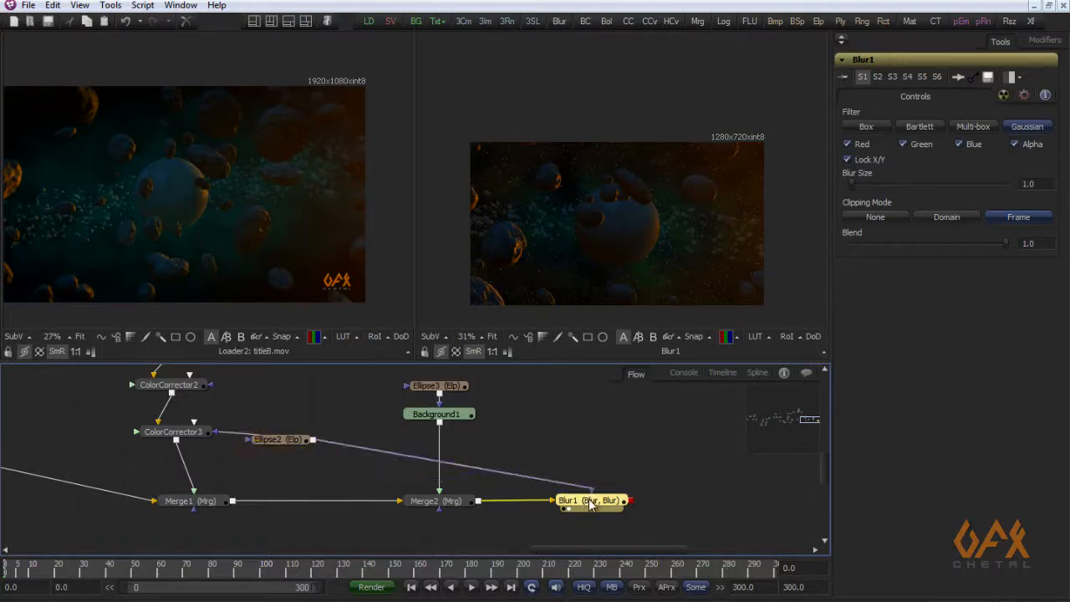
click(589, 499)
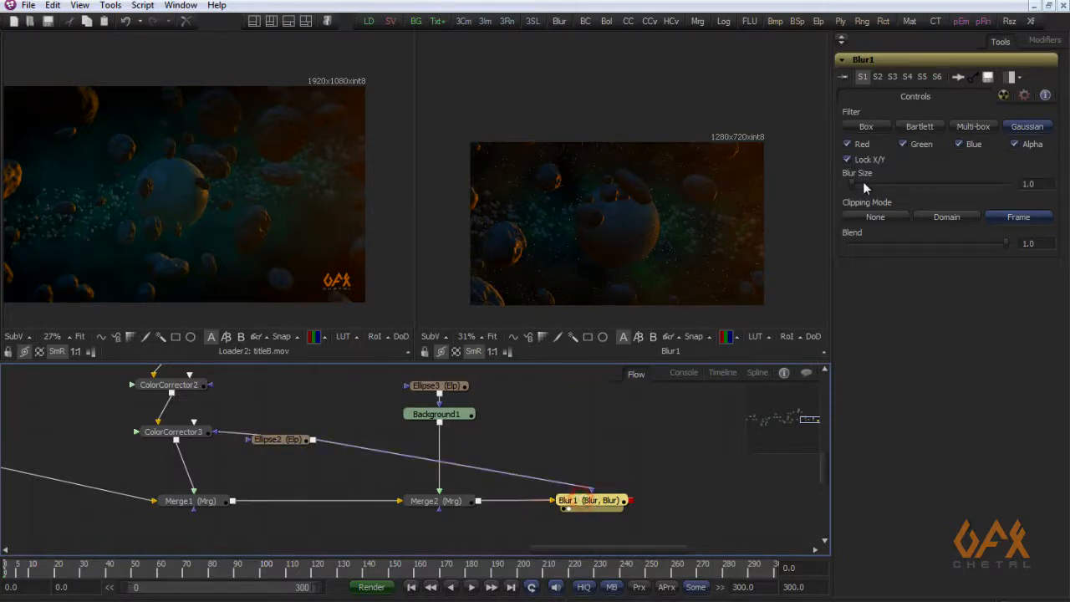
drag(852, 183, 890, 184)
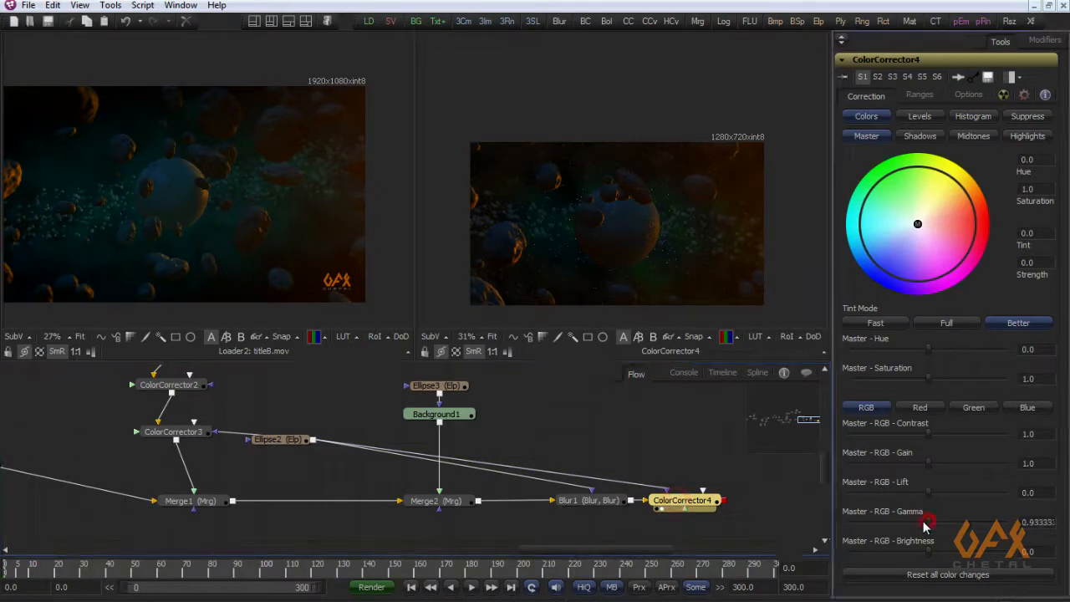
drag(928, 523, 924, 527)
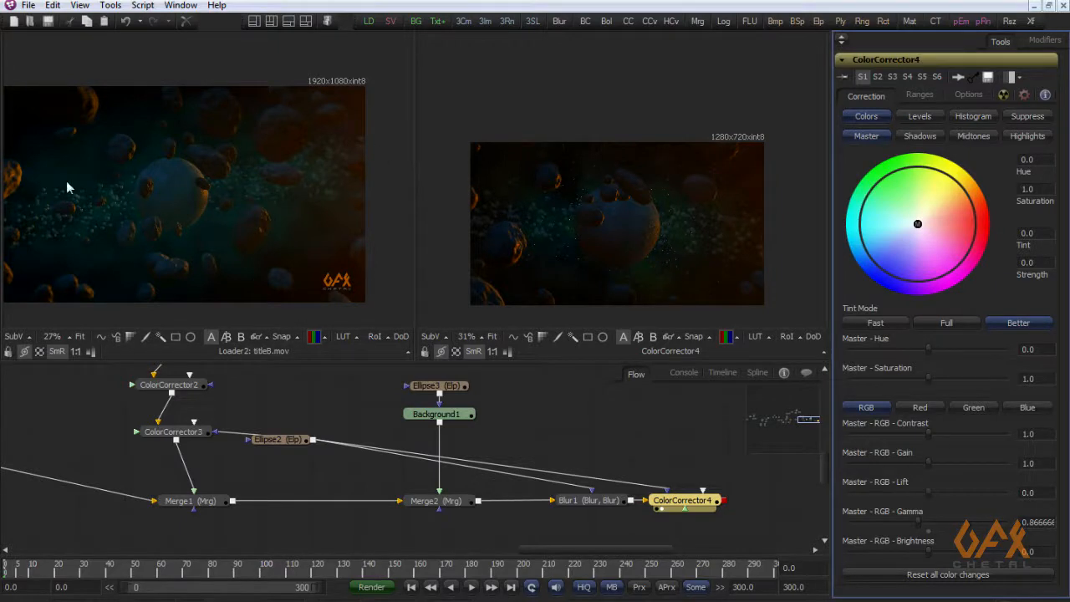
mouse_move(174, 255)
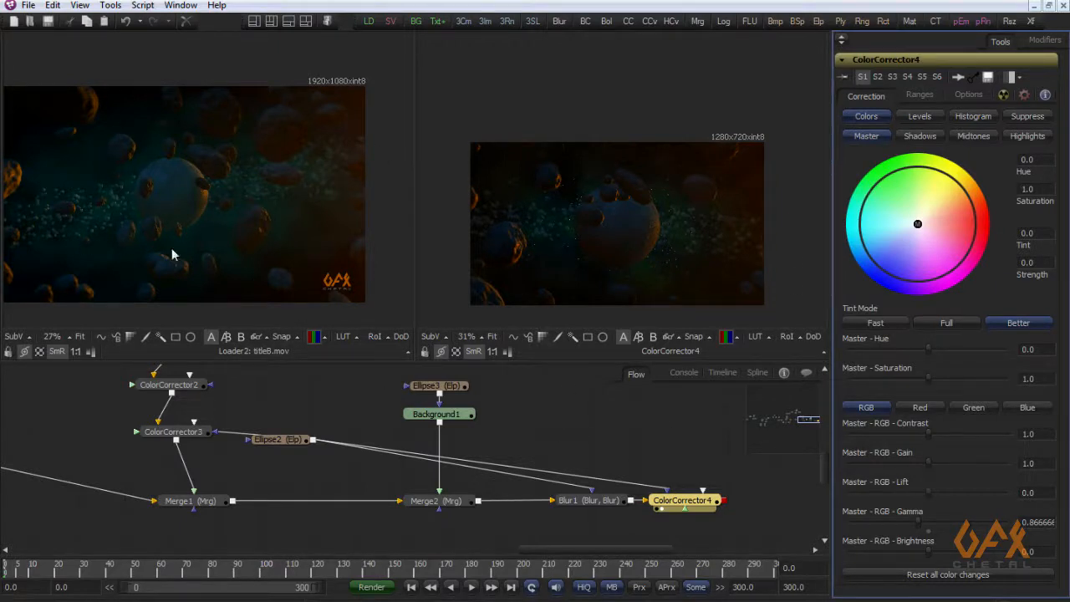
mouse_move(69, 145)
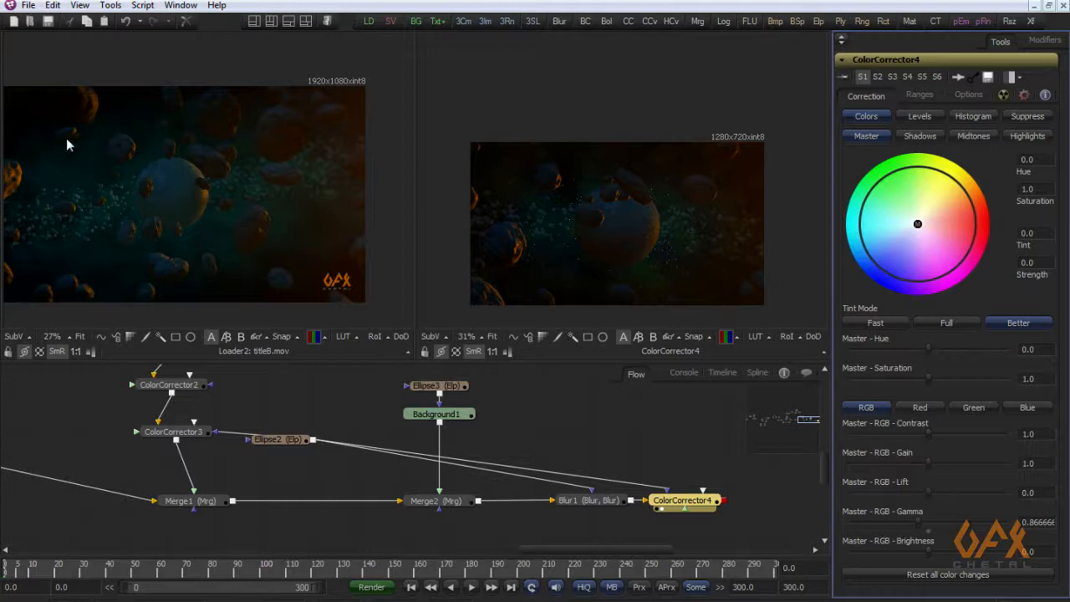
mouse_move(191, 132)
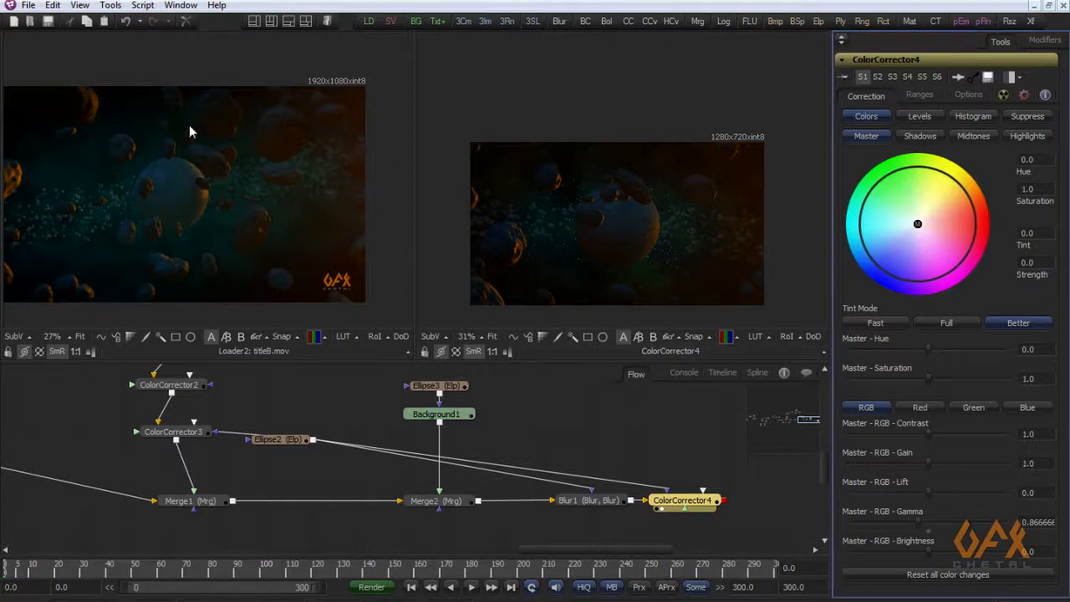
mouse_move(182, 196)
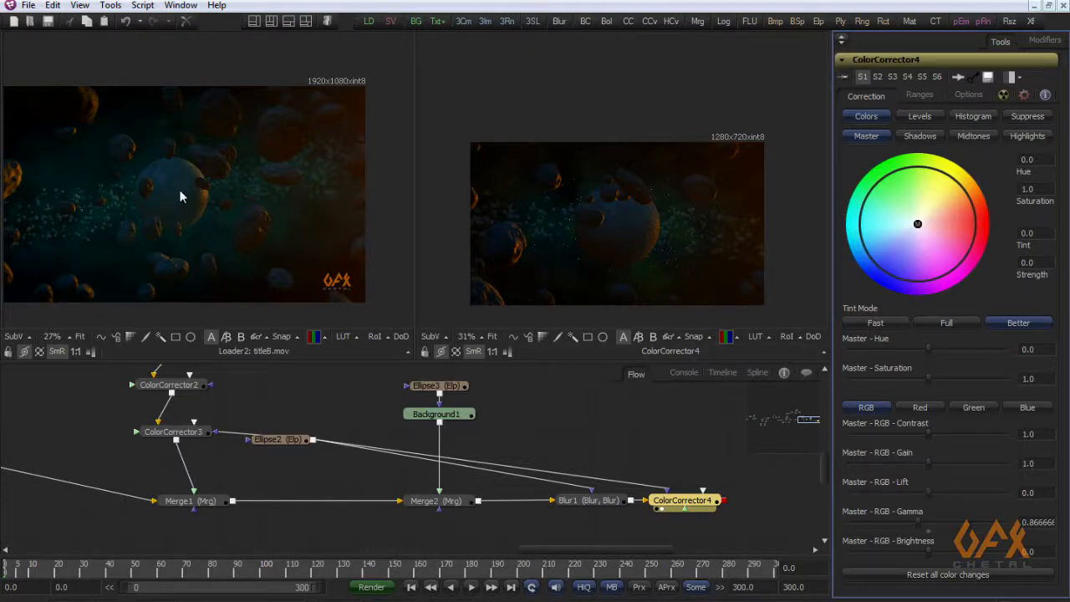